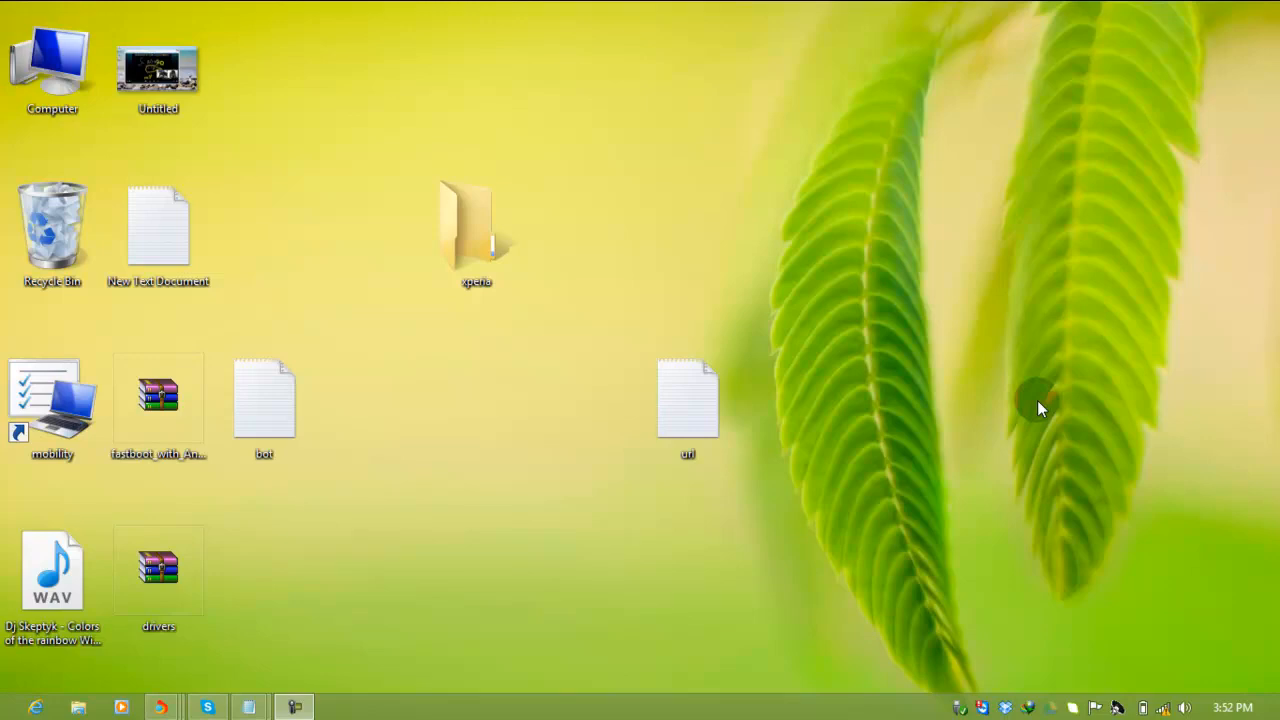
double_click(688, 400)
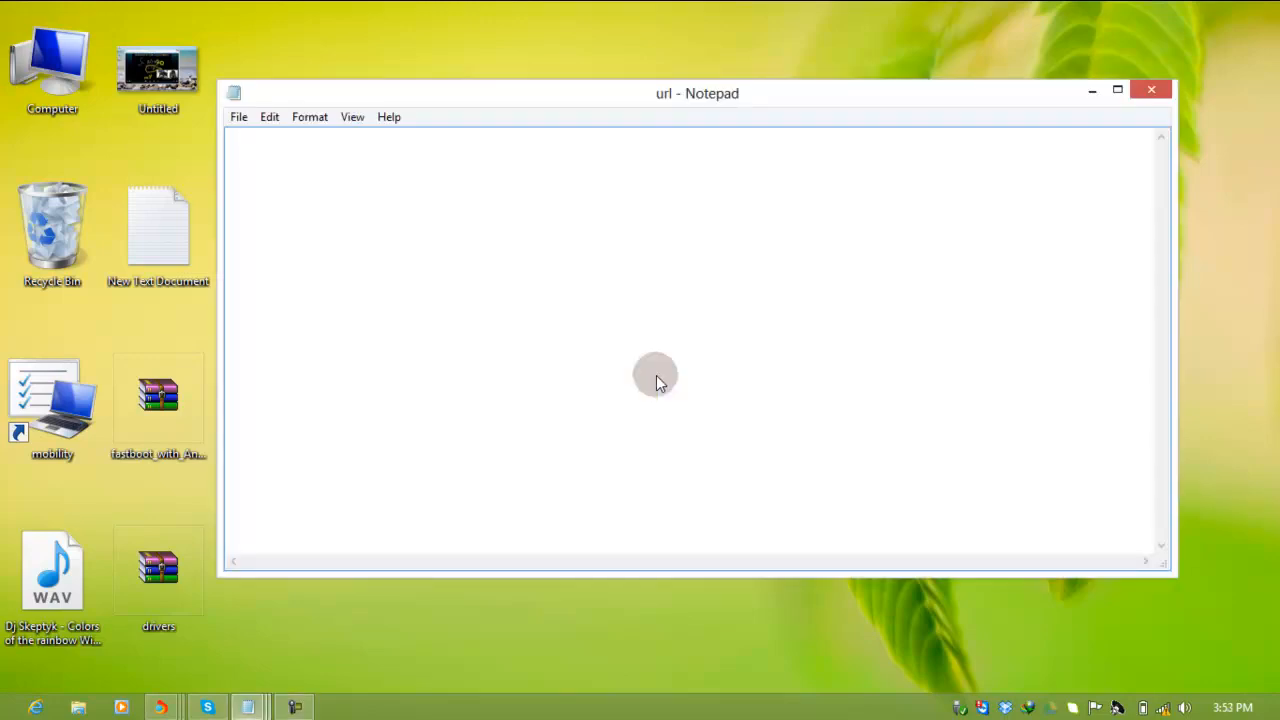
type("http://unlockbootloader.sonymobile.com/instructions")
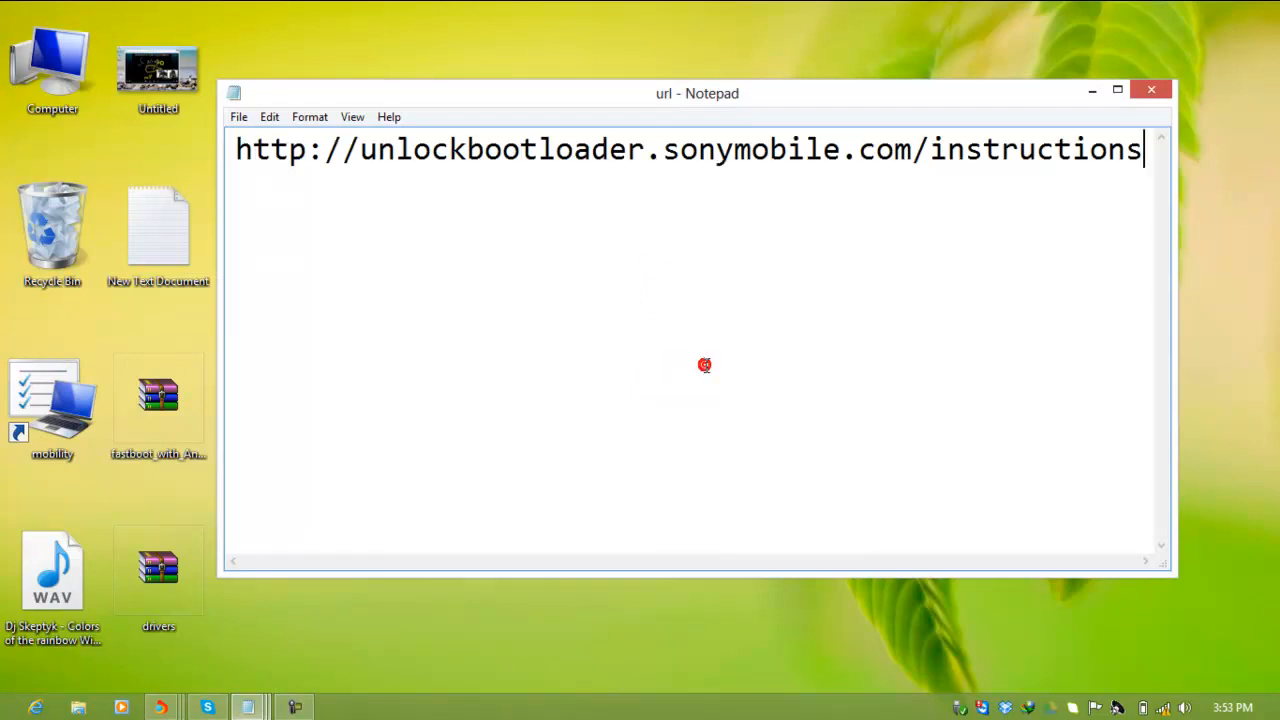
mouse_move(330, 150)
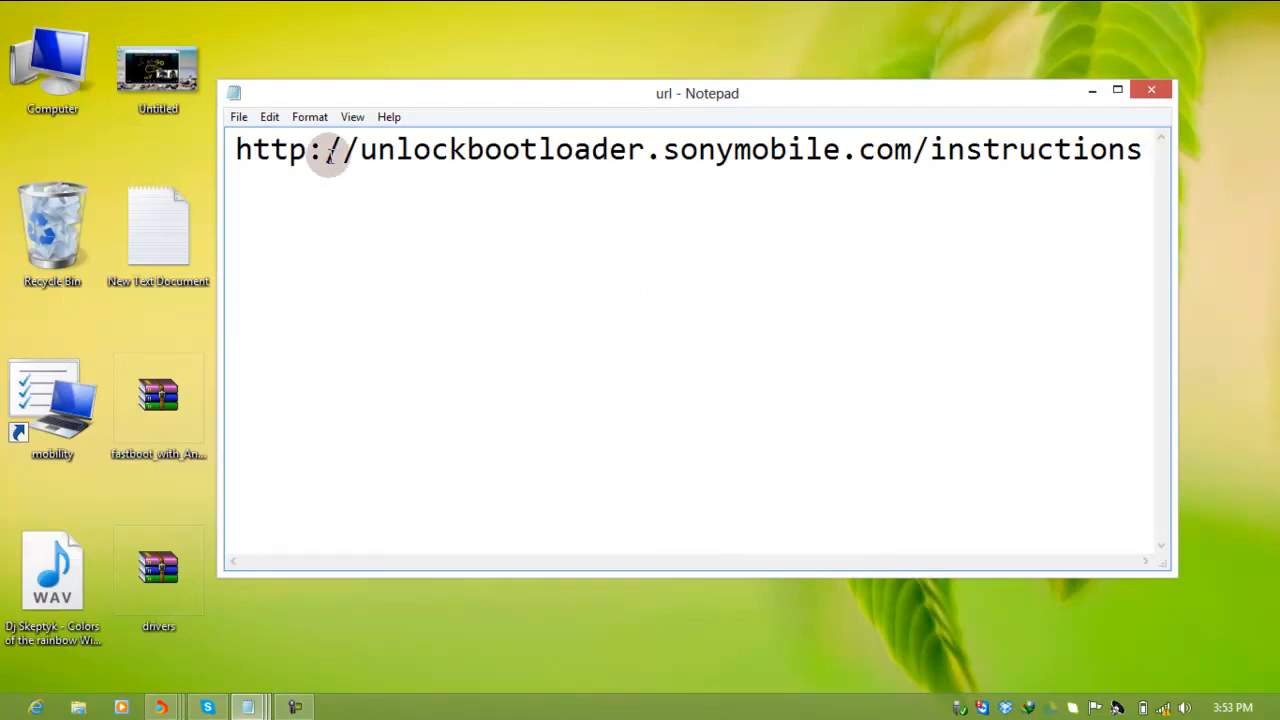
left_click(1144, 148)
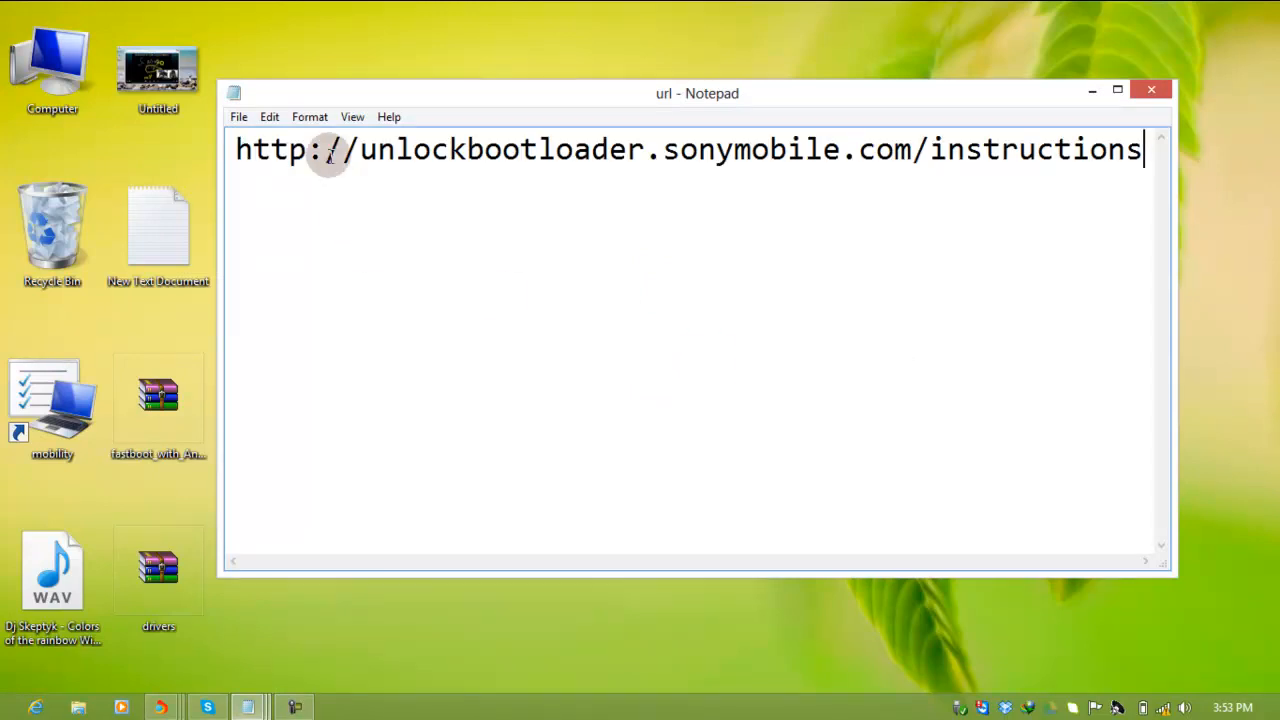
mouse_move(580, 140)
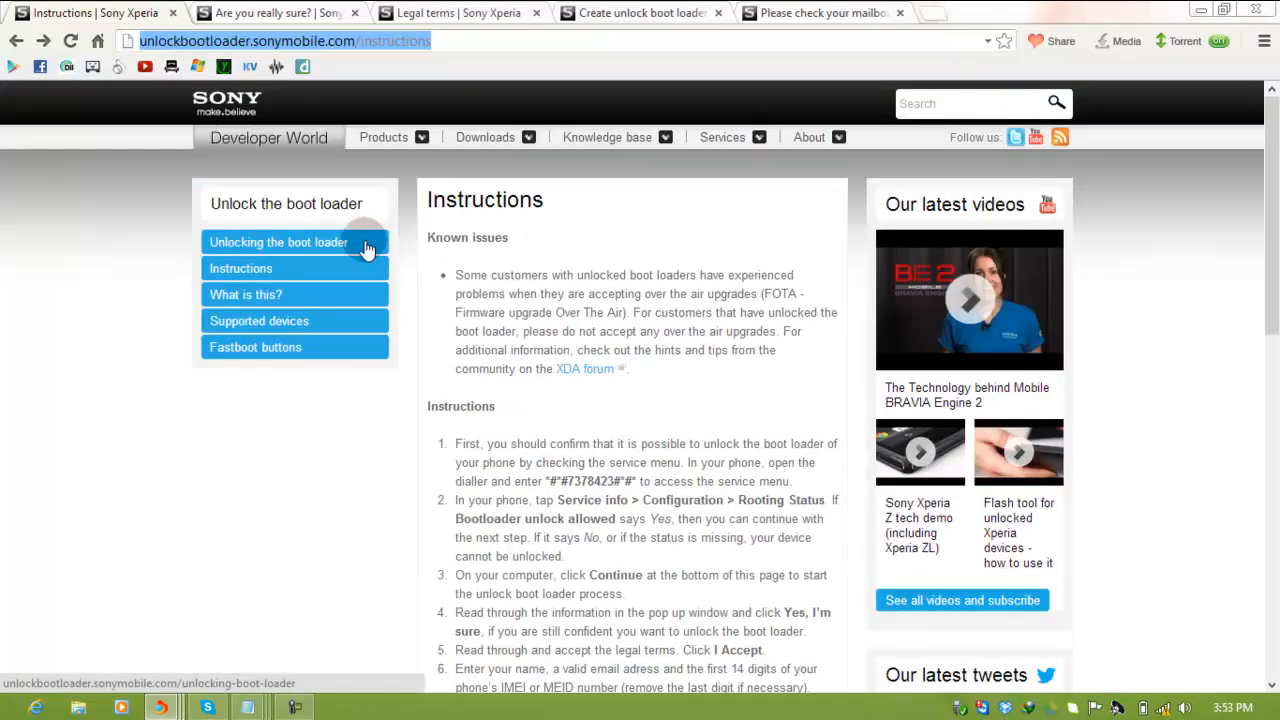
Read through the Unlock the boot loader instructions and continue to the 'Are you really sure?' warning.
scroll("down", 3)
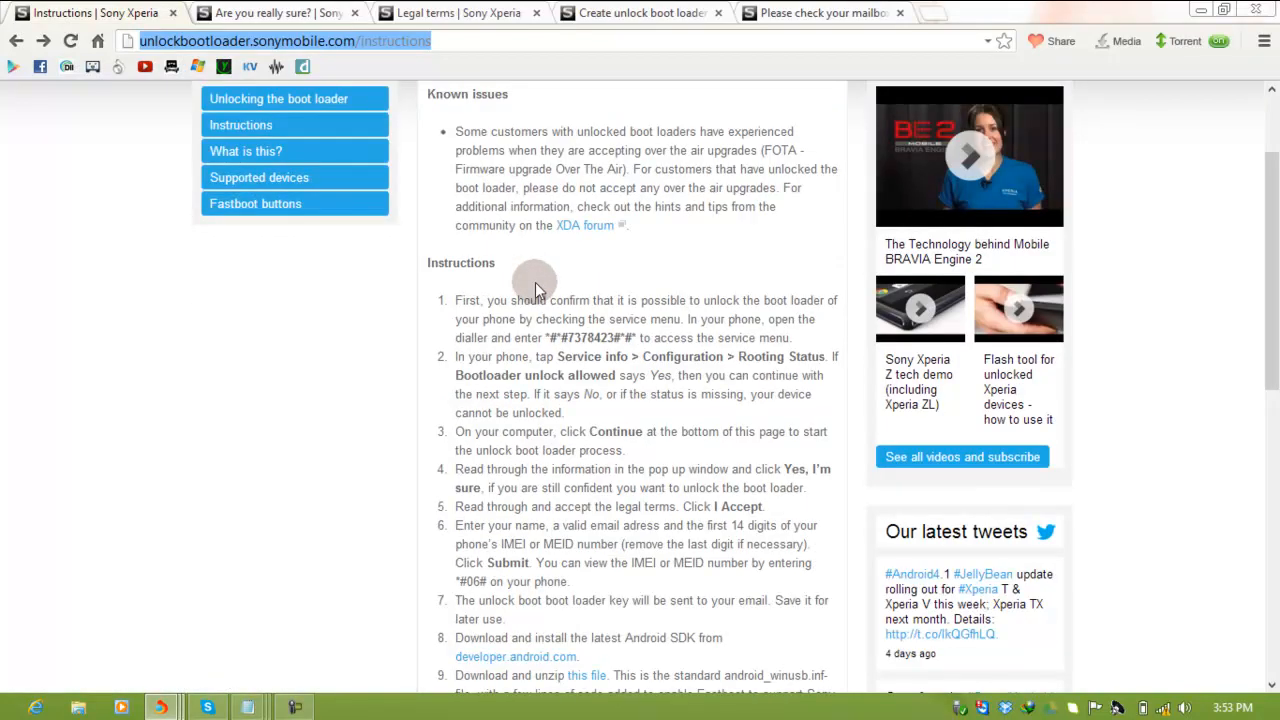
scroll("down", 3)
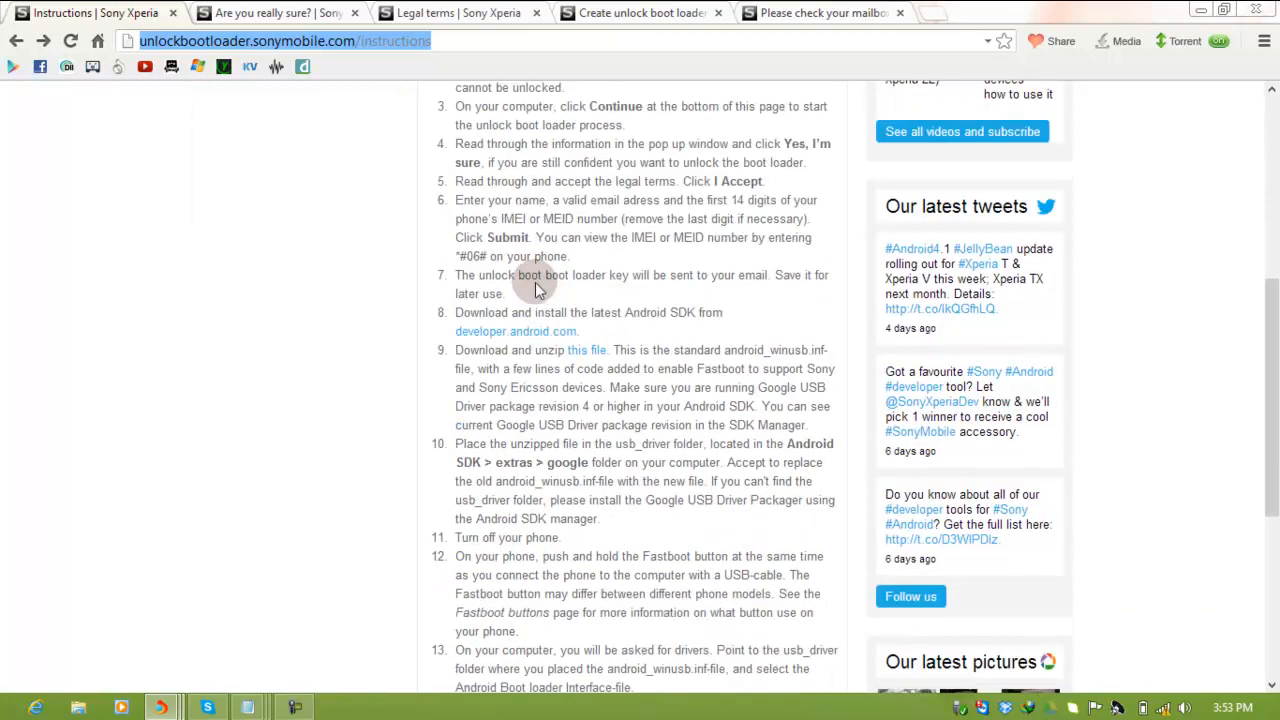
scroll("up", 3)
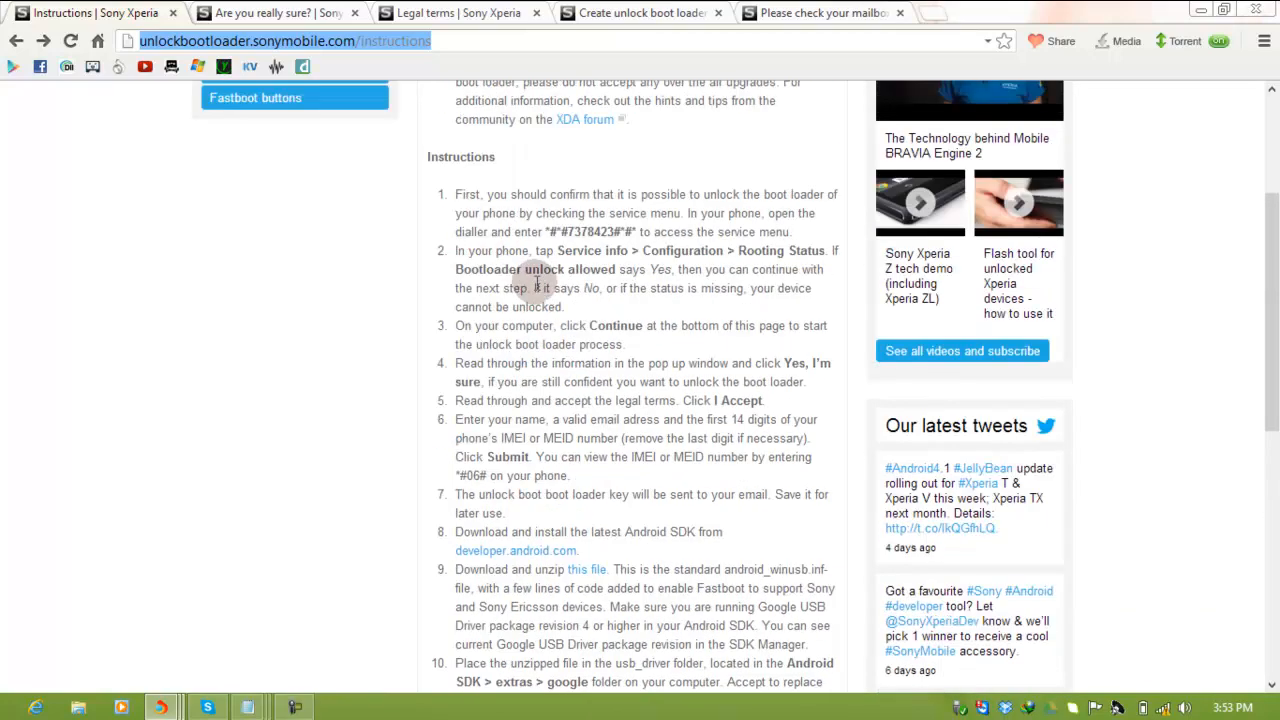
scroll("down", 3)
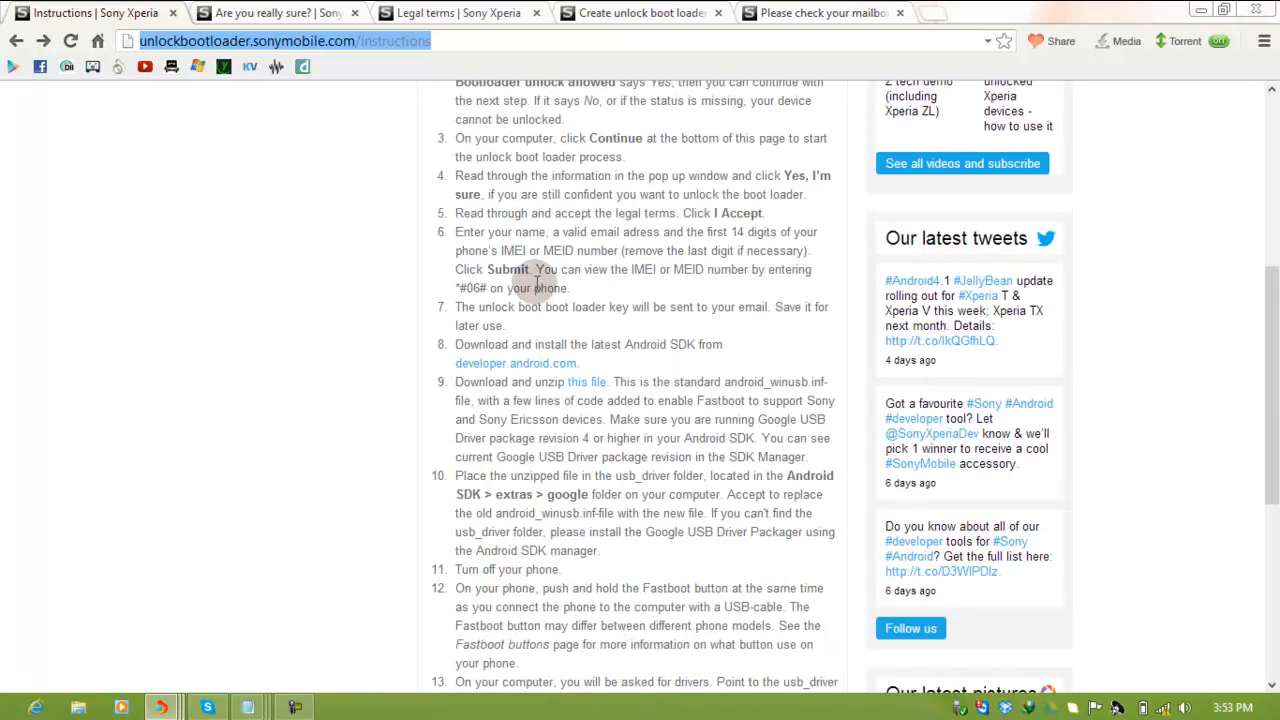
left_click(276, 12)
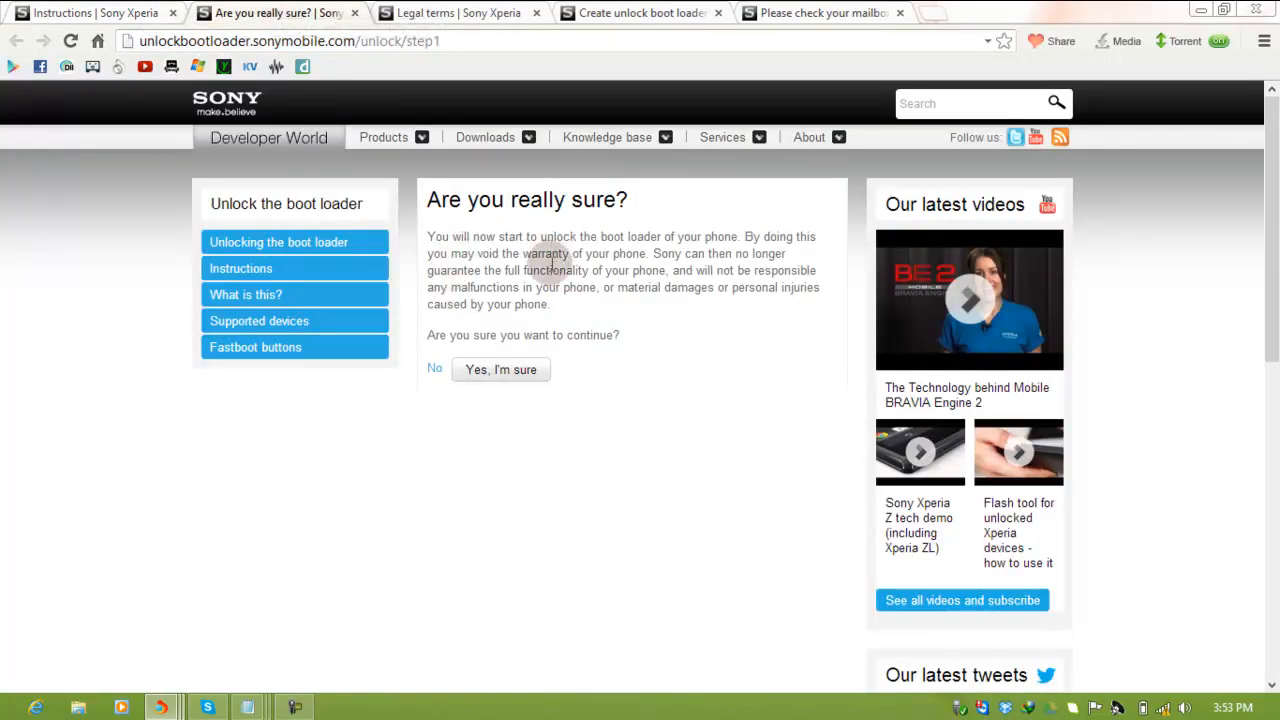
mouse_move(500, 368)
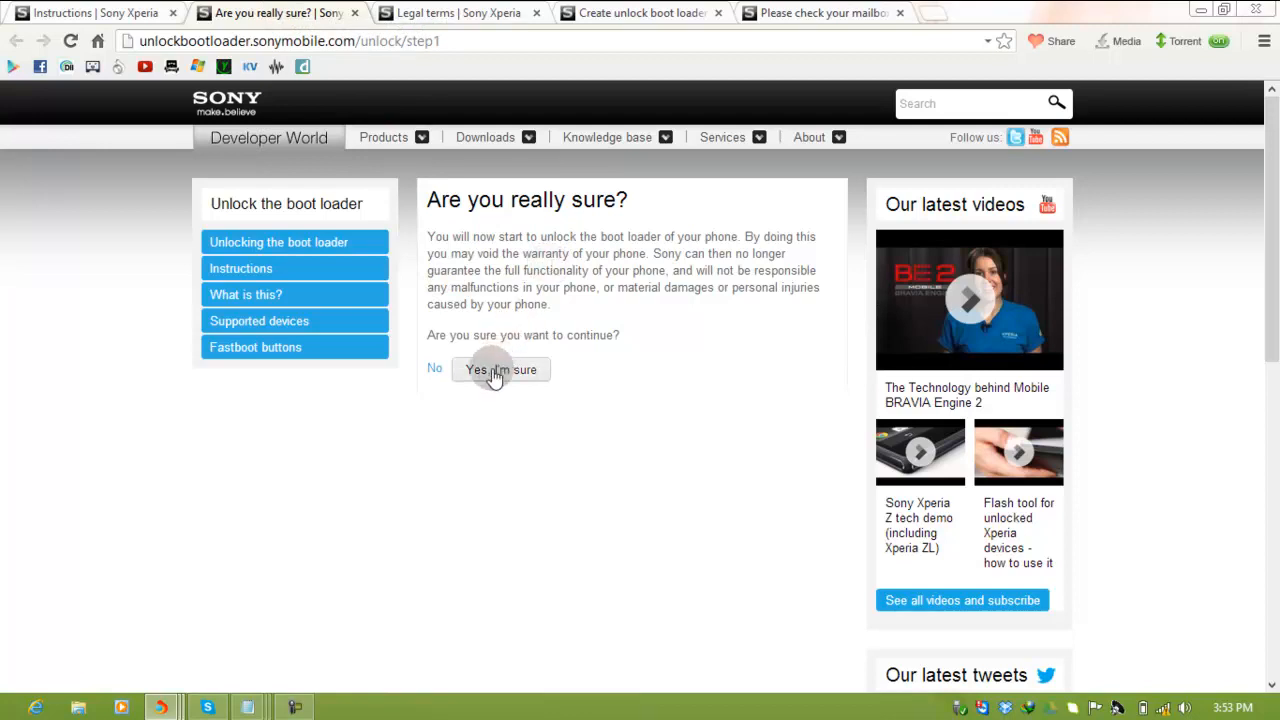
Confirm the unlock, accept both legal terms and submit the key request with name, IMEI and e-mail.
left_click(500, 368)
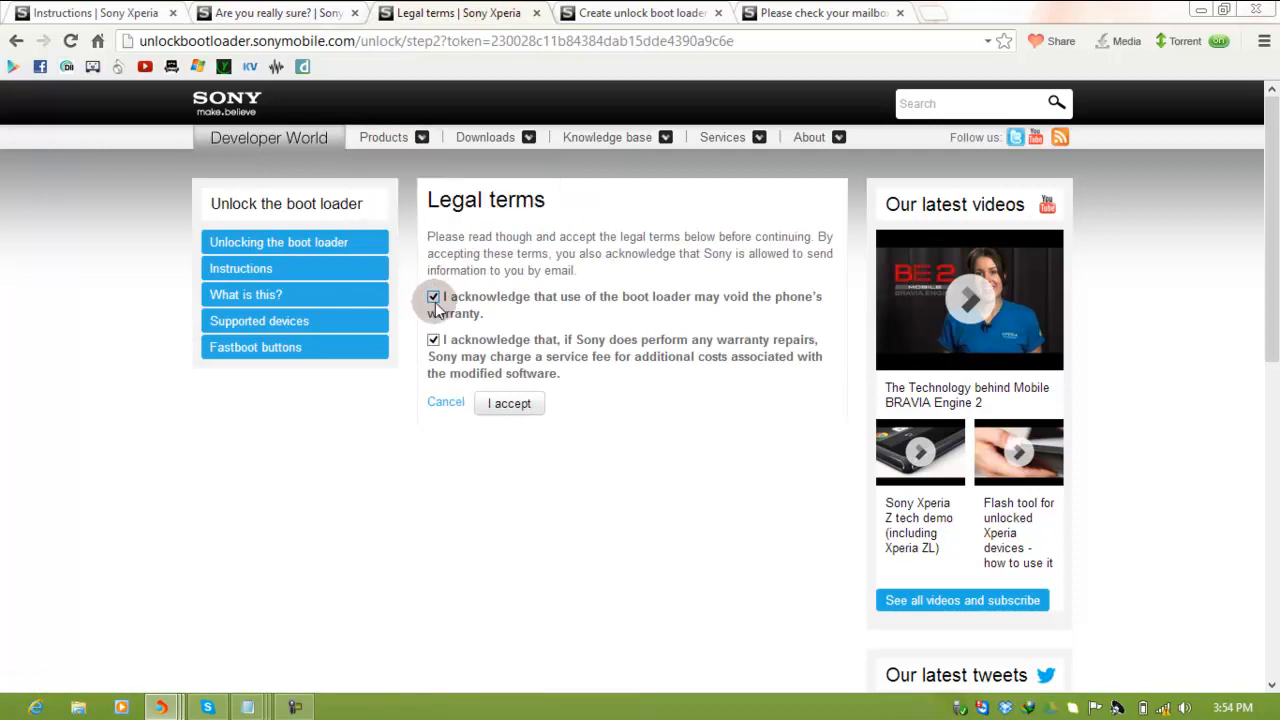
left_click(508, 404)
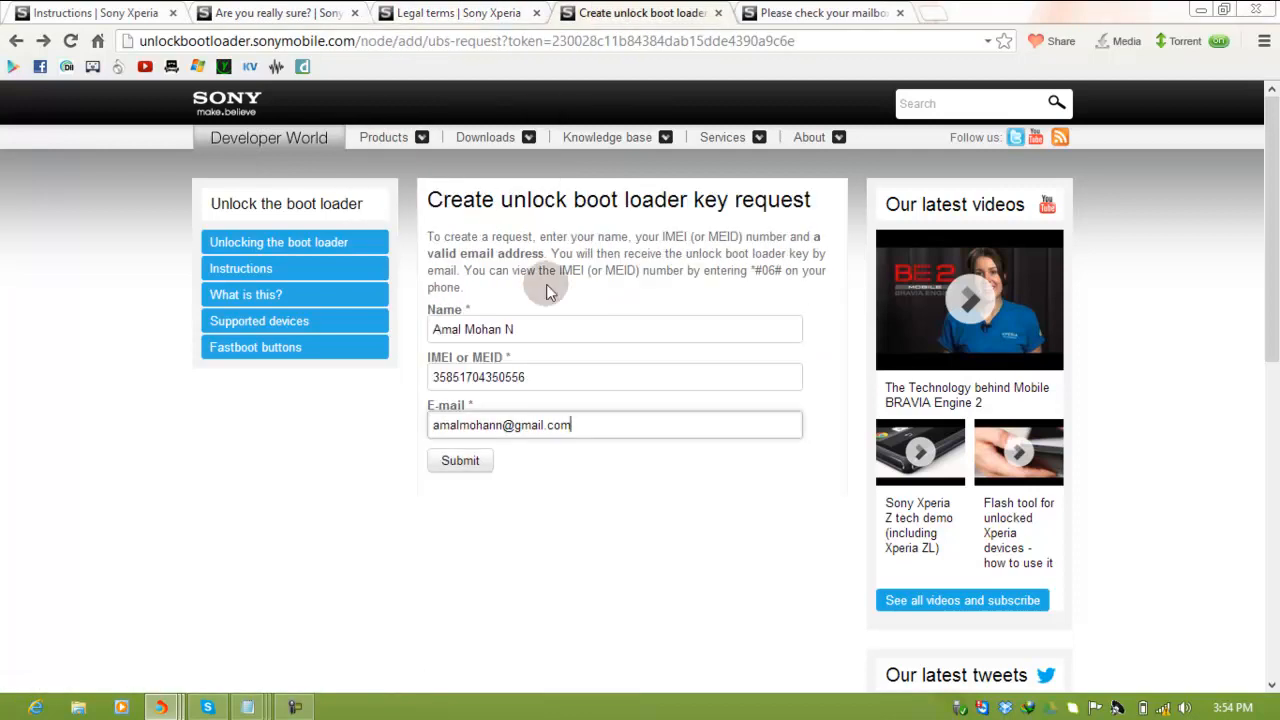
left_click(616, 328)
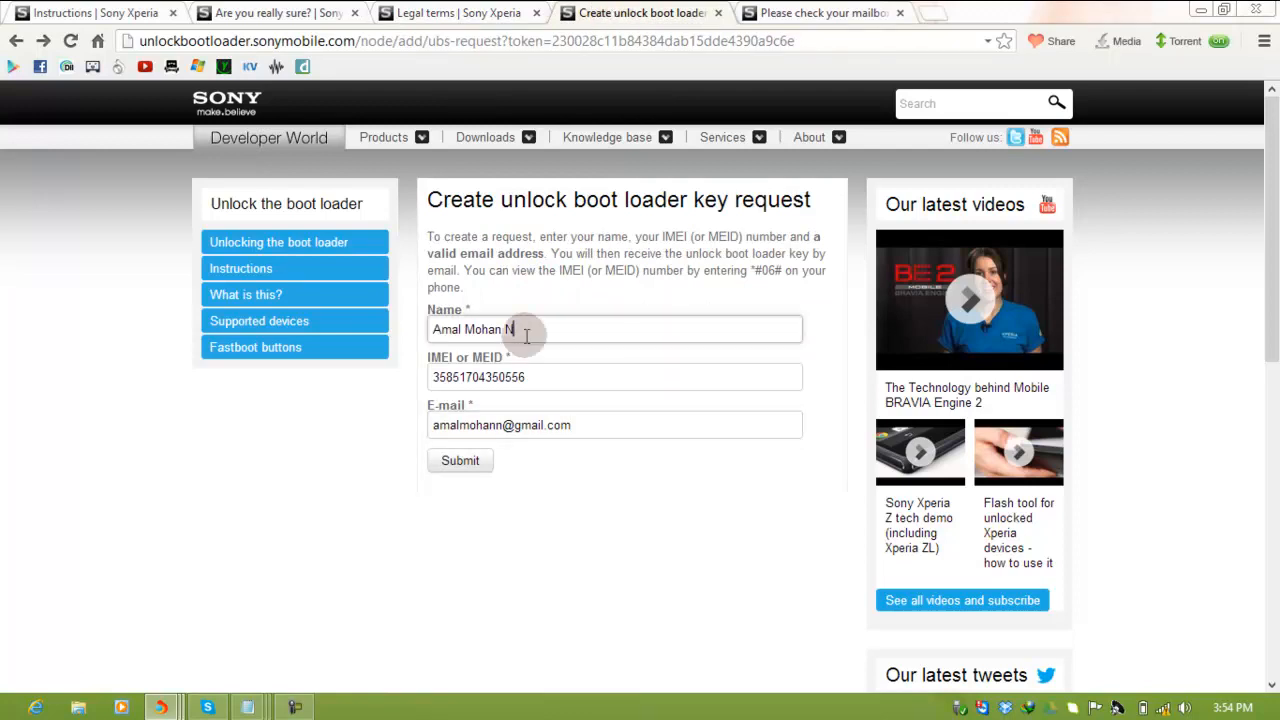
left_click(460, 460)
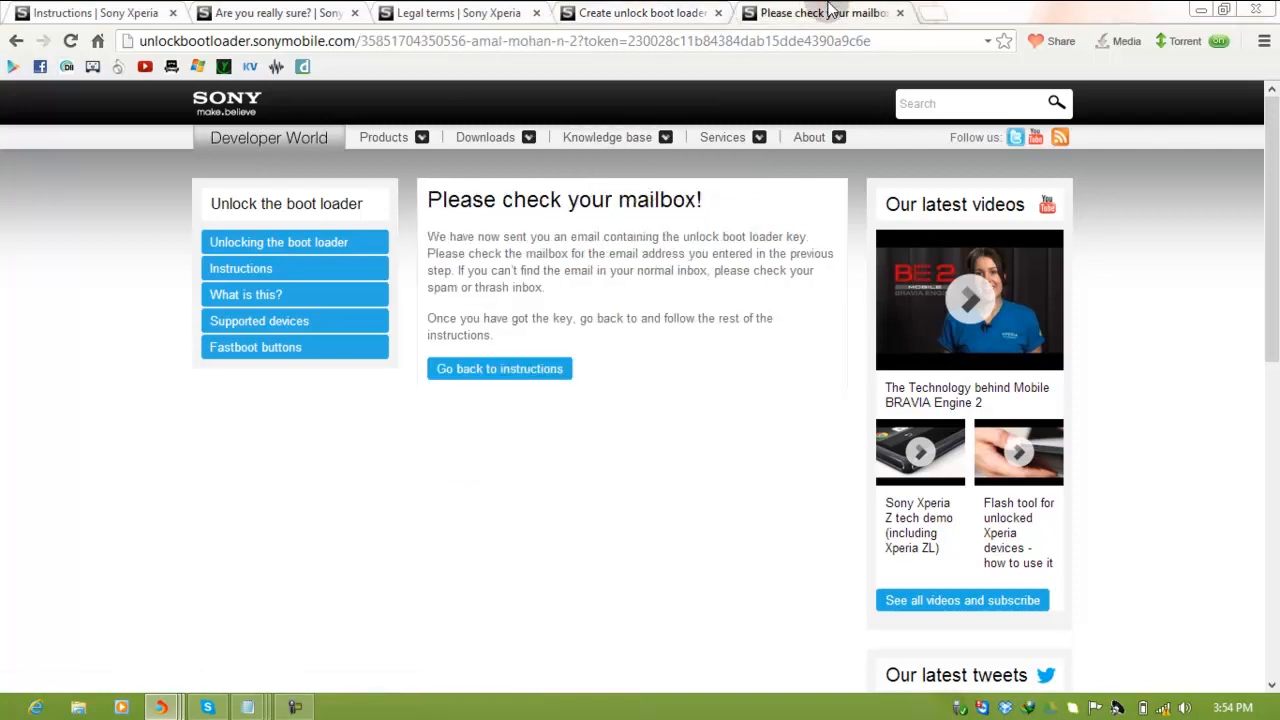
left_click(1200, 8)
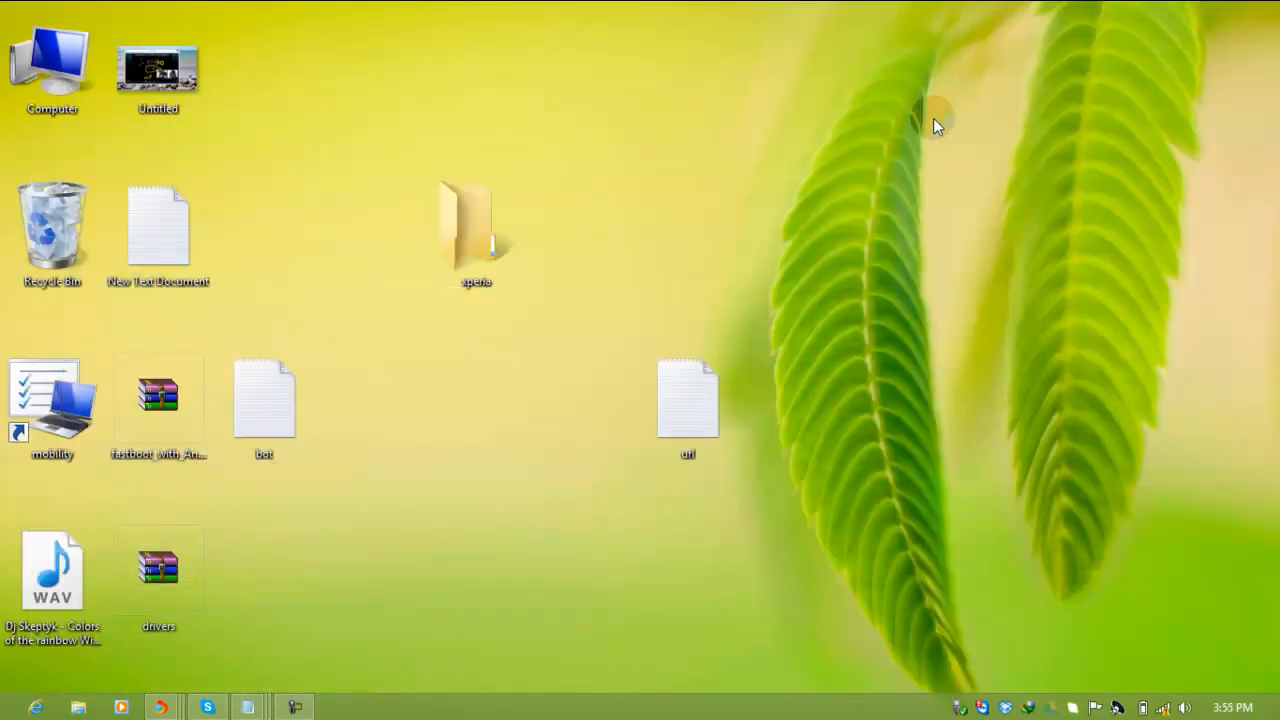
Navigate from the xperia folder into fastboot_with_Android_USB_file and then the fastboot folder.
double_click(476, 220)
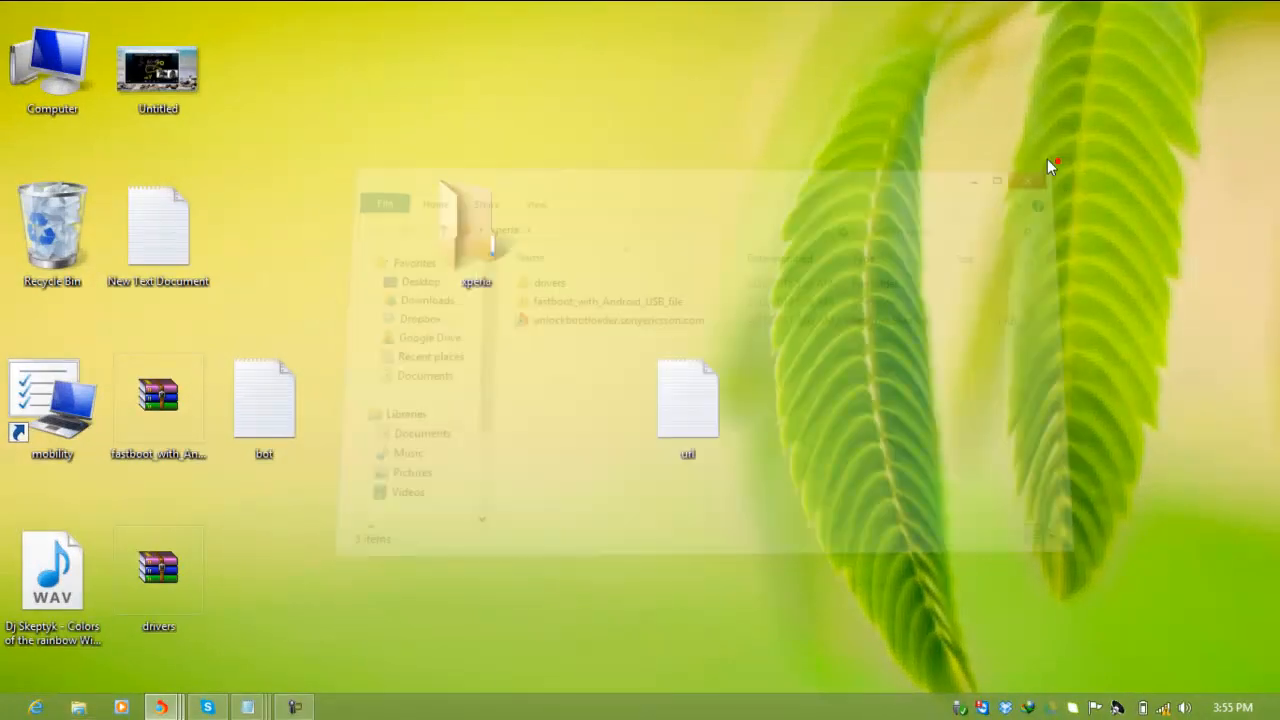
left_click(1028, 180)
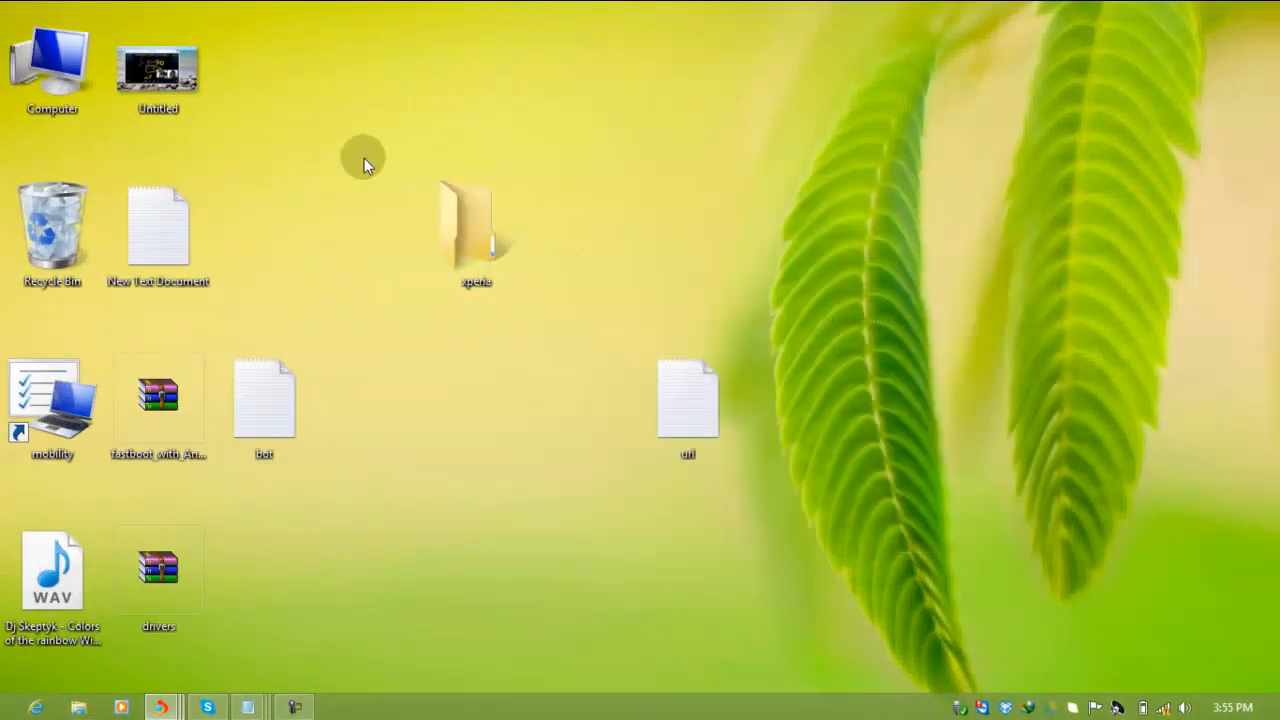
mouse_move(524, 250)
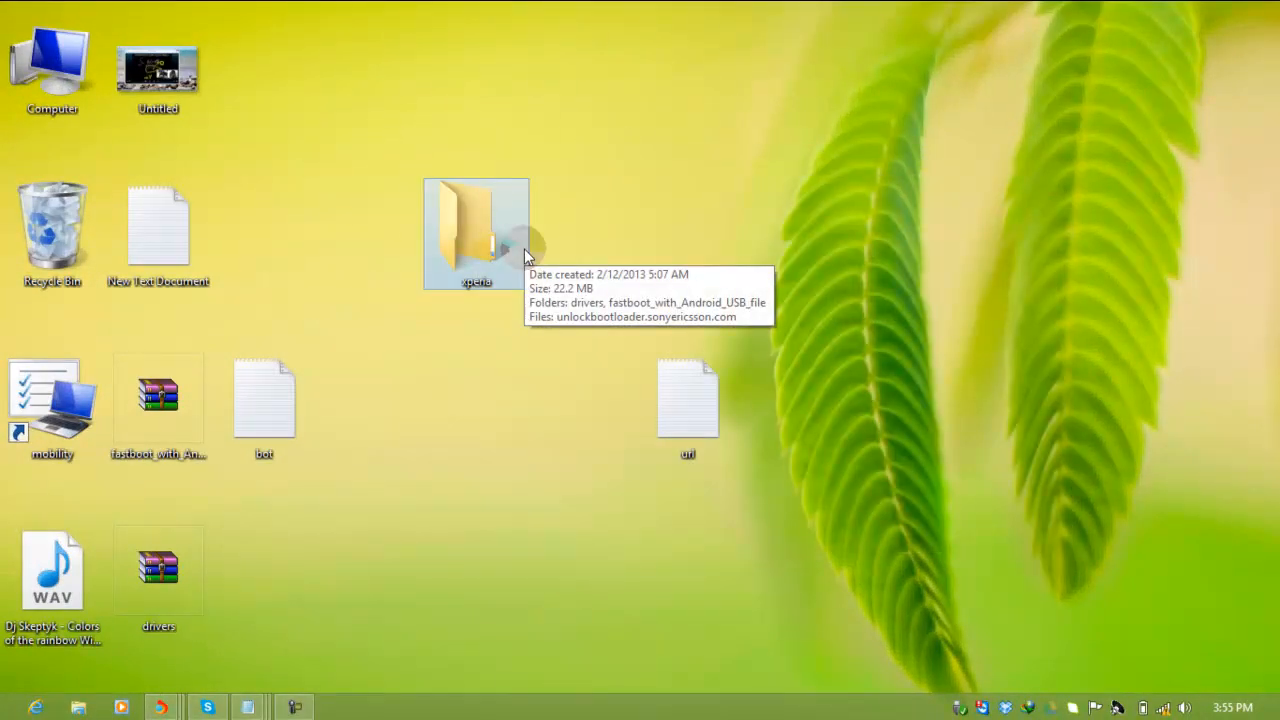
double_click(476, 230)
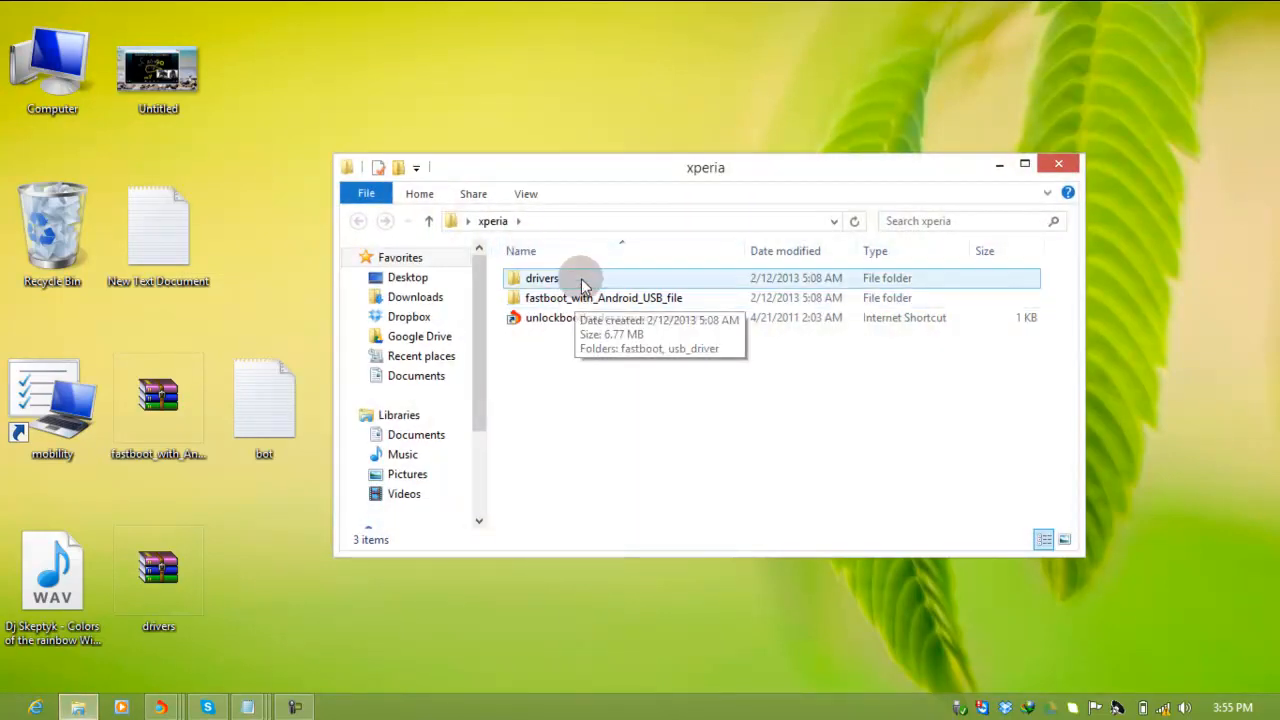
double_click(604, 296)
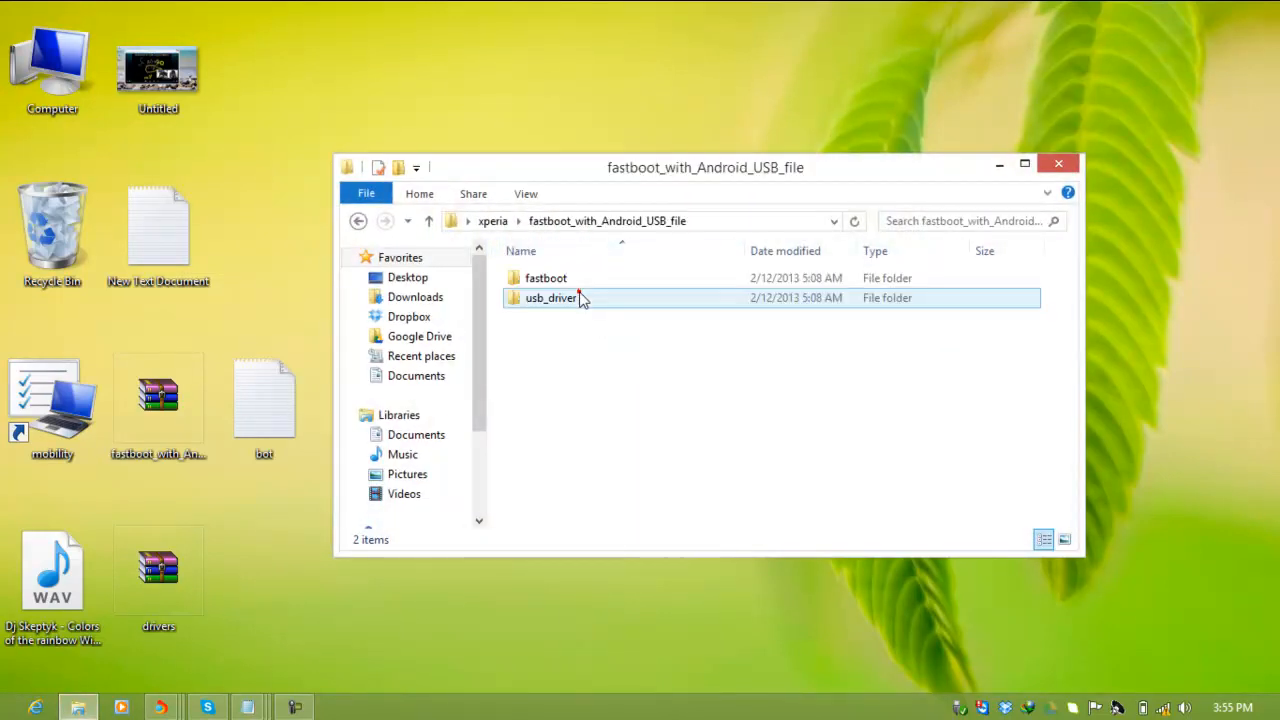
left_click(546, 278)
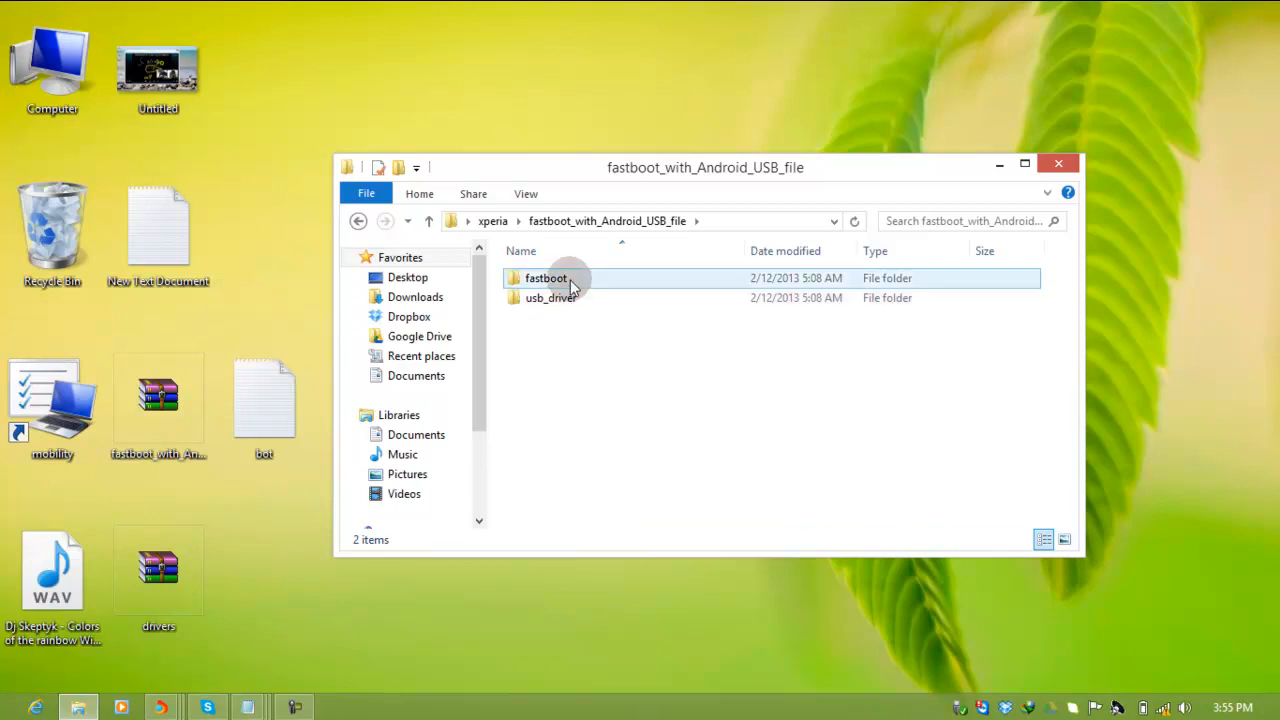
double_click(546, 278)
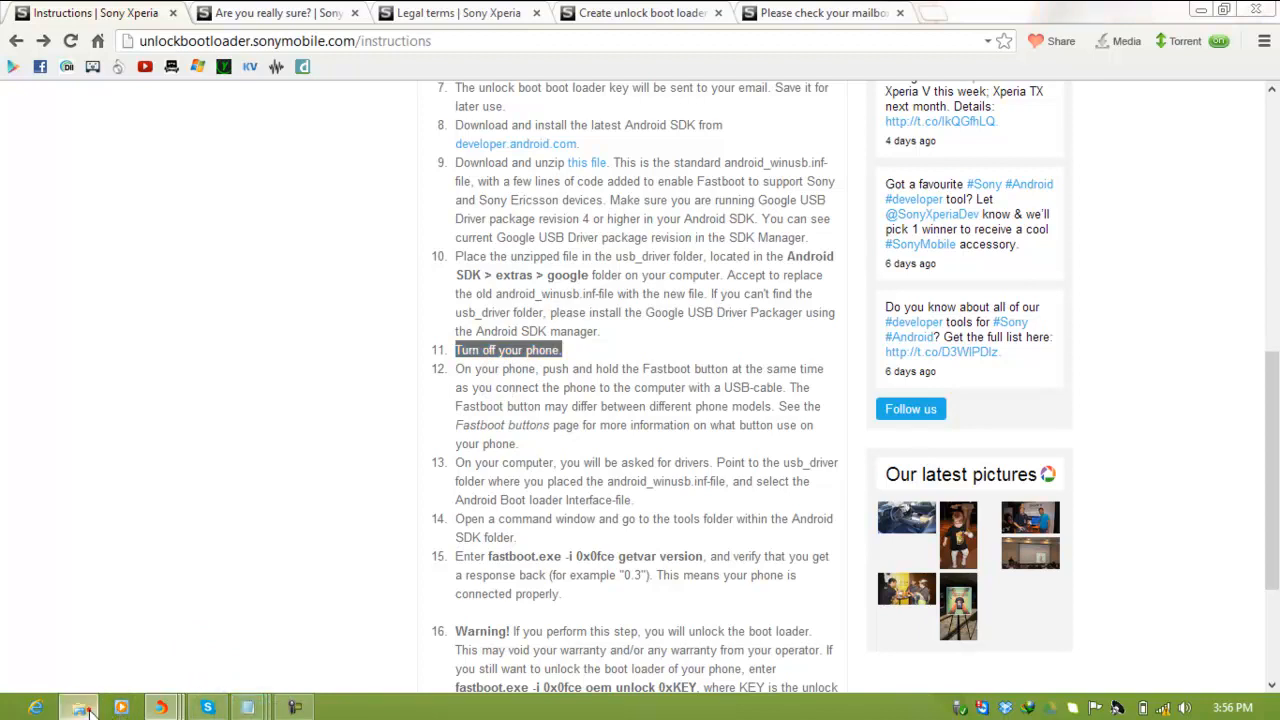
Start a command prompt located in the fastboot folder via Open command window here.
left_click(76, 708)
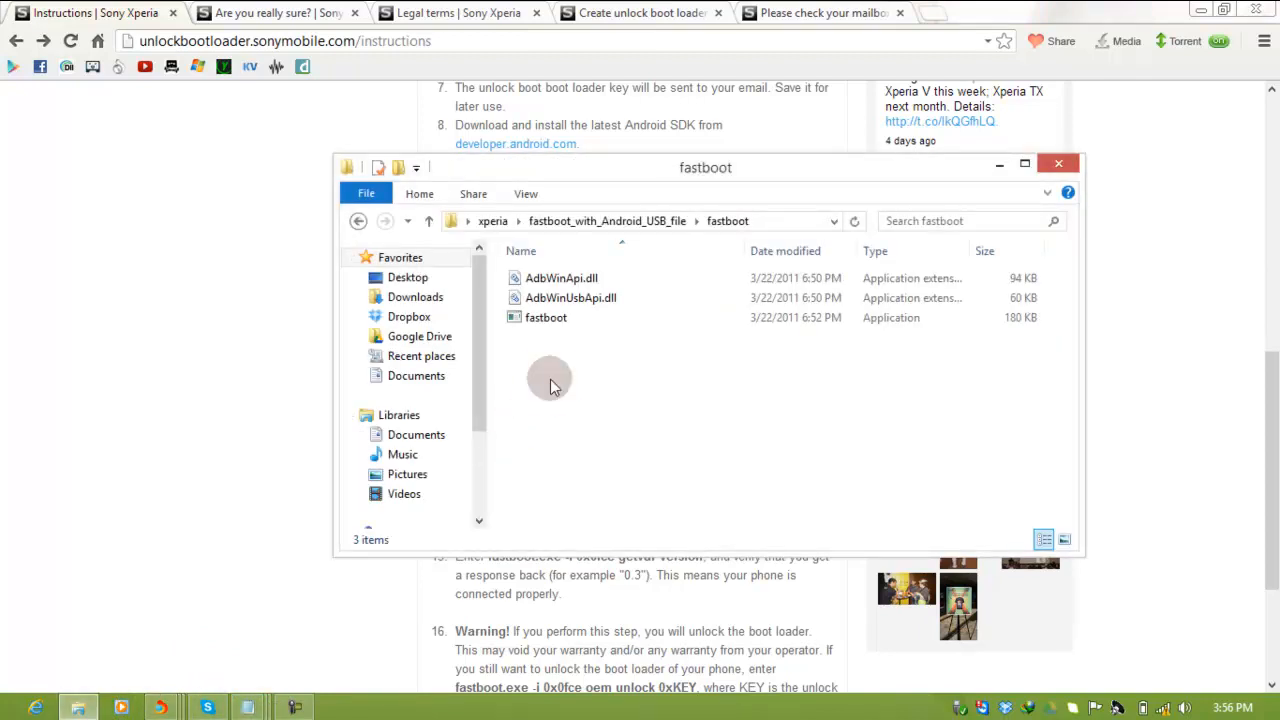
right_click(548, 380)
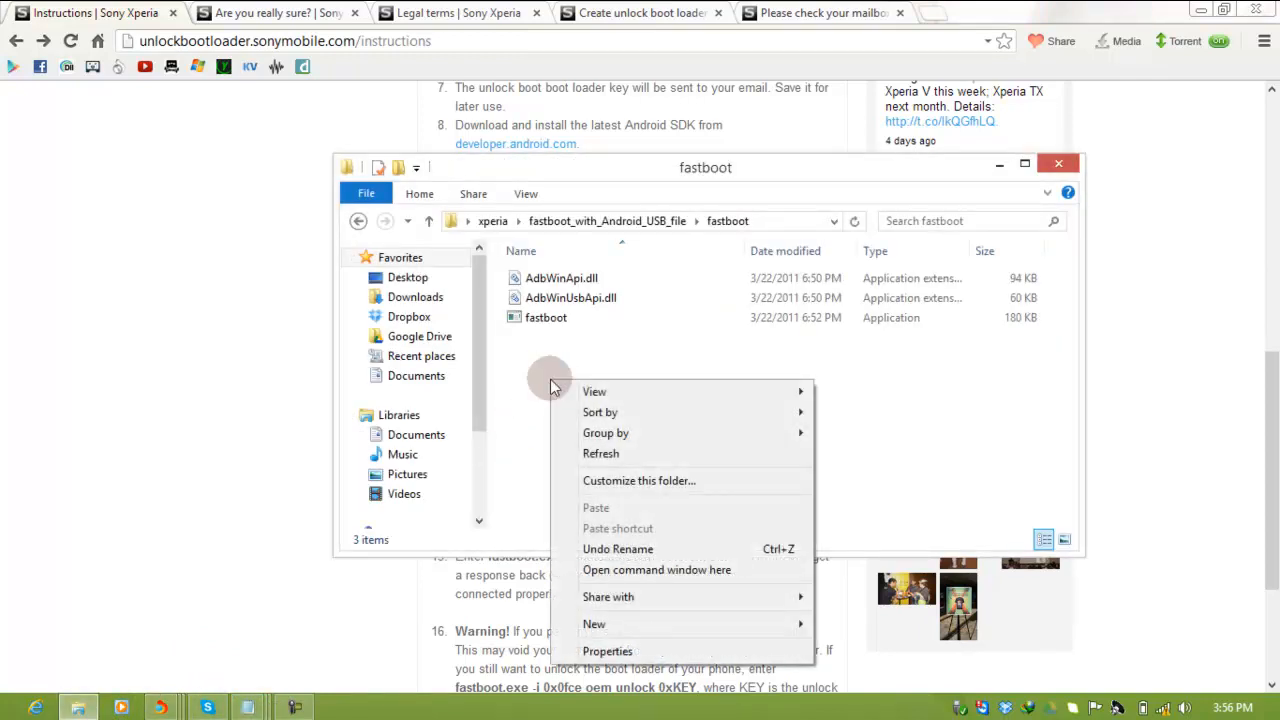
mouse_move(656, 568)
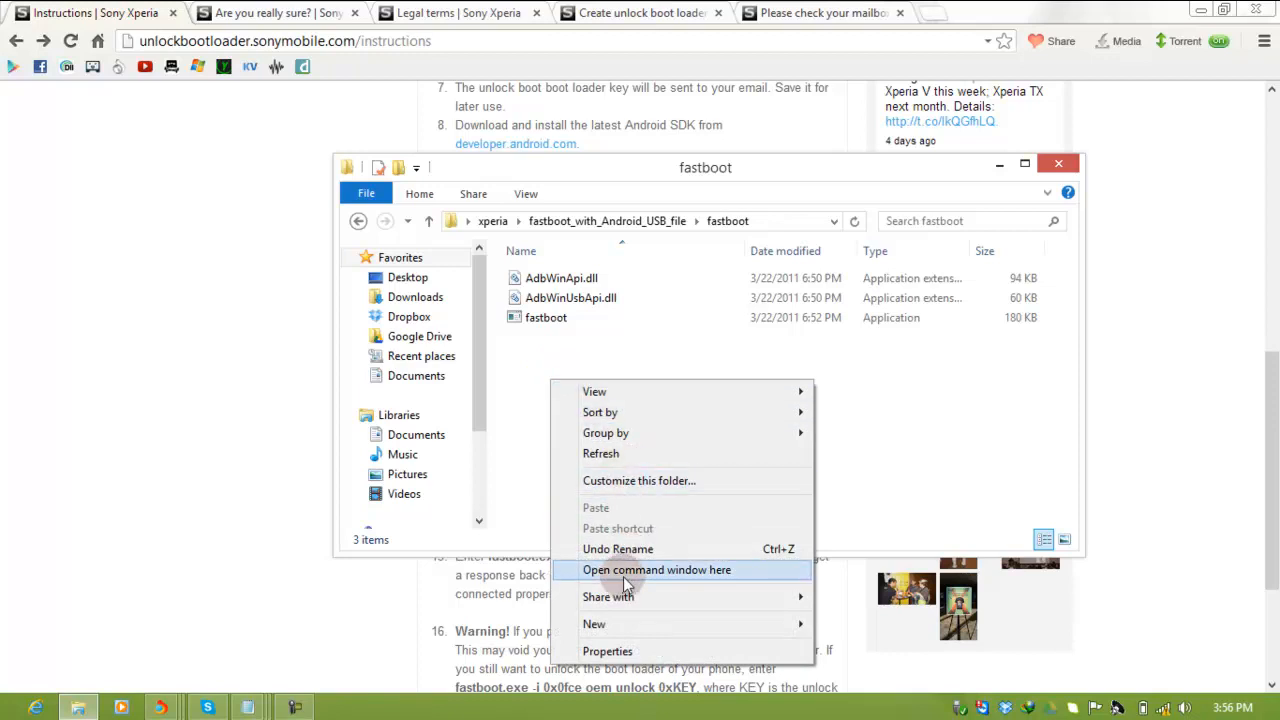
left_click(656, 570)
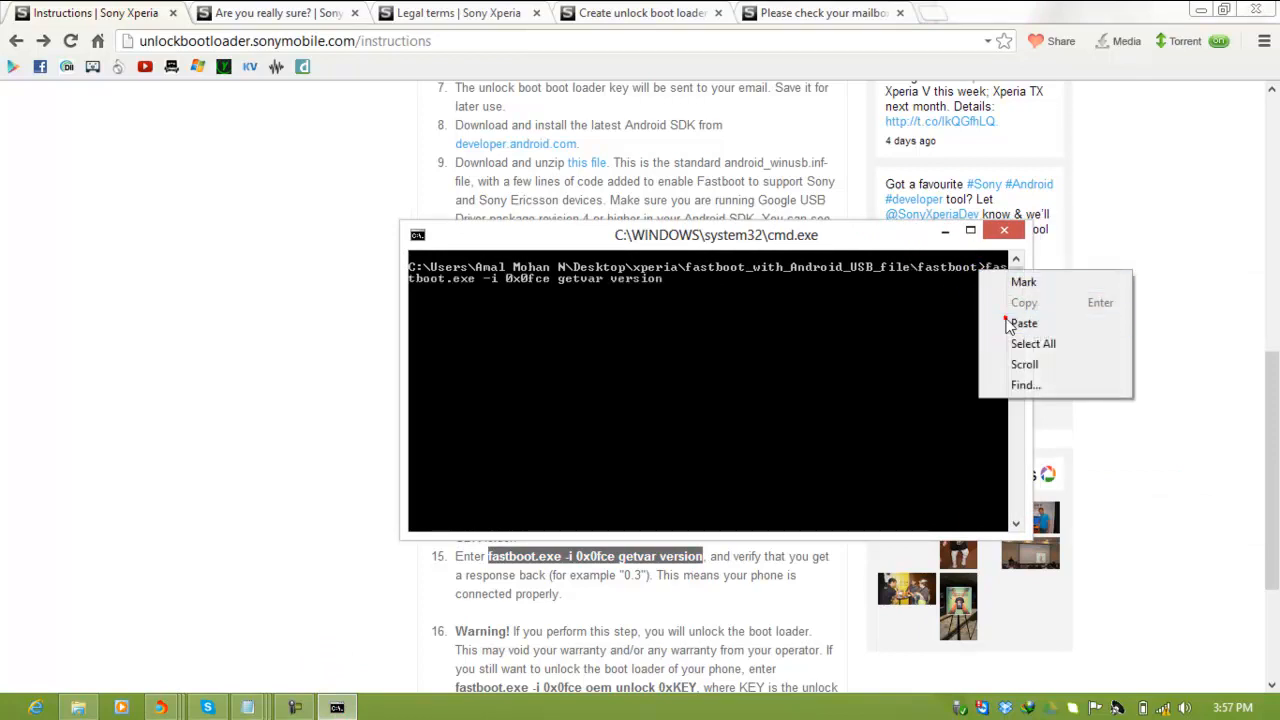
Run fastboot.exe -i 0x0fce getvar version, getting version 0.3, and return to the instructions page.
left_click(1024, 322)
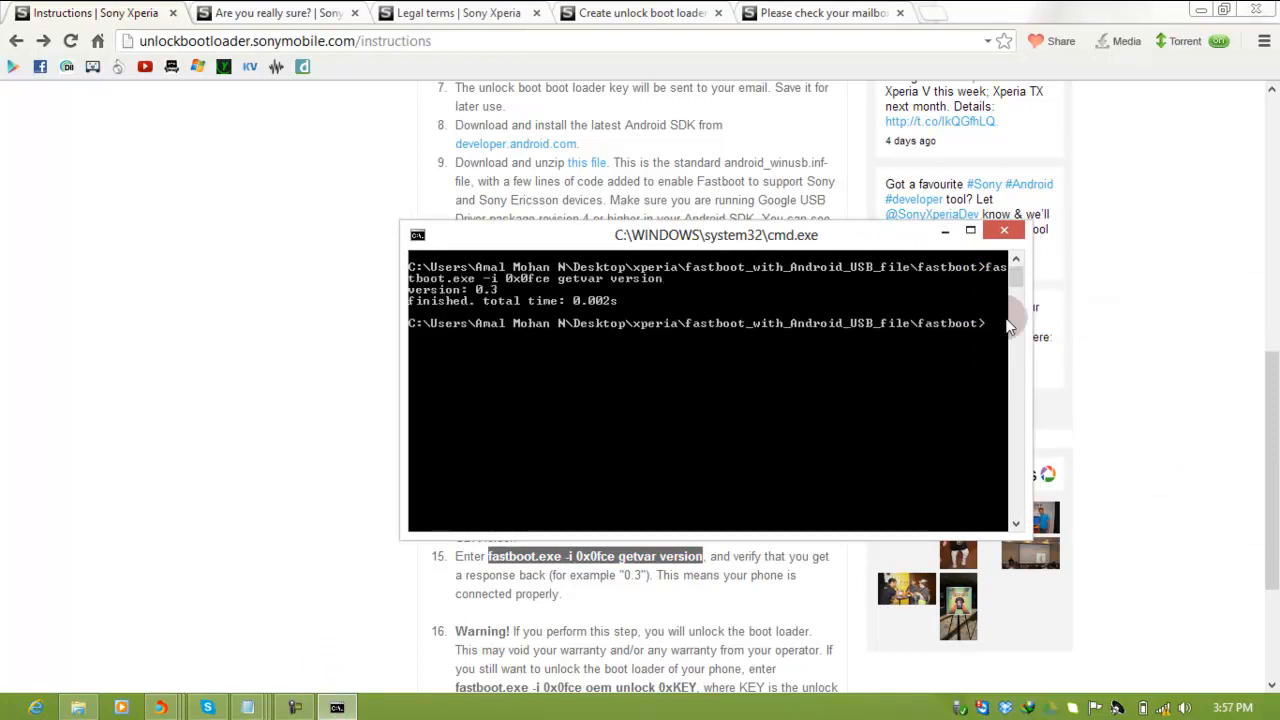
mouse_move(876, 364)
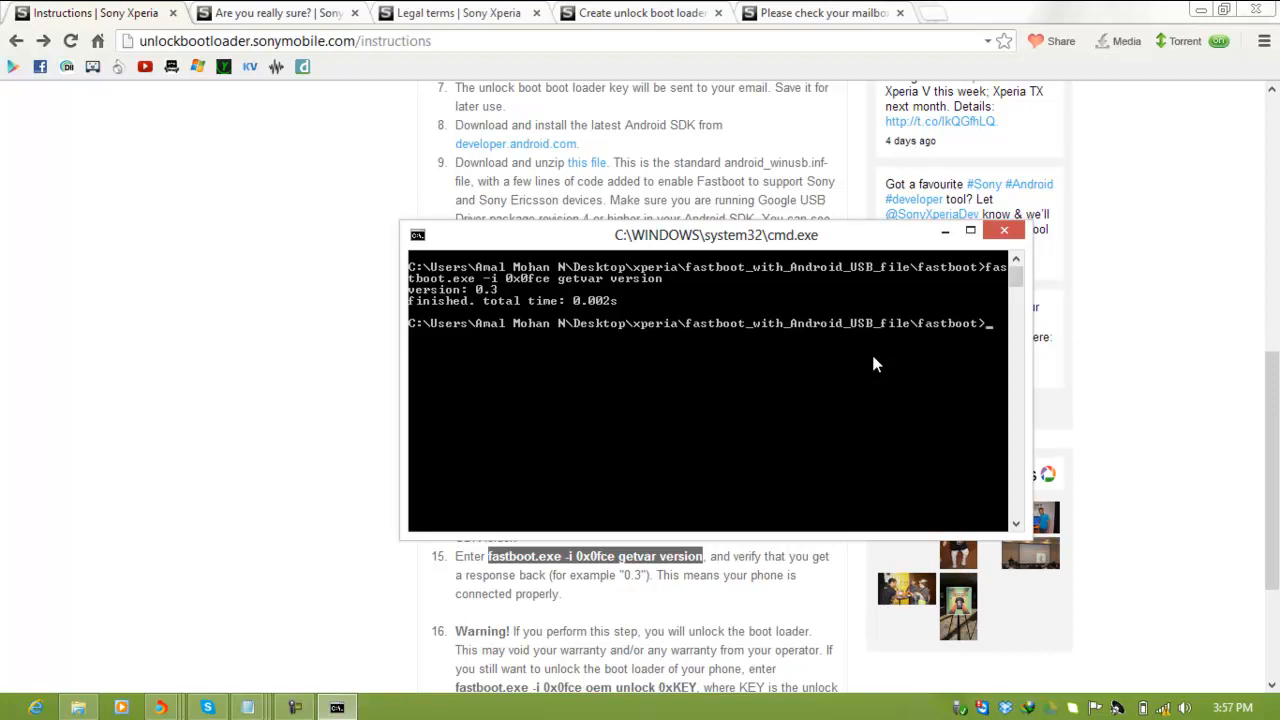
left_click(944, 230)
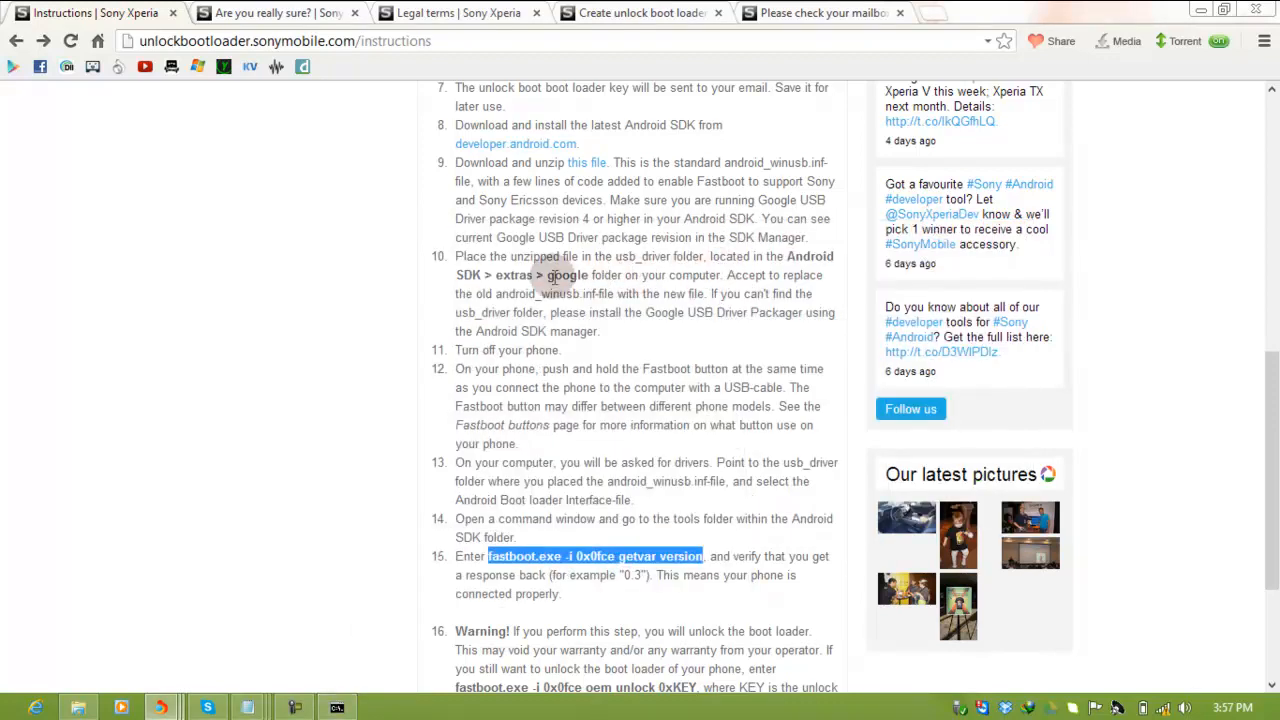
Bring the step 16 command fastboot.exe -i 0x0fce oem unlock 0x into cmd and switch to the key note.
scroll("down", 3)
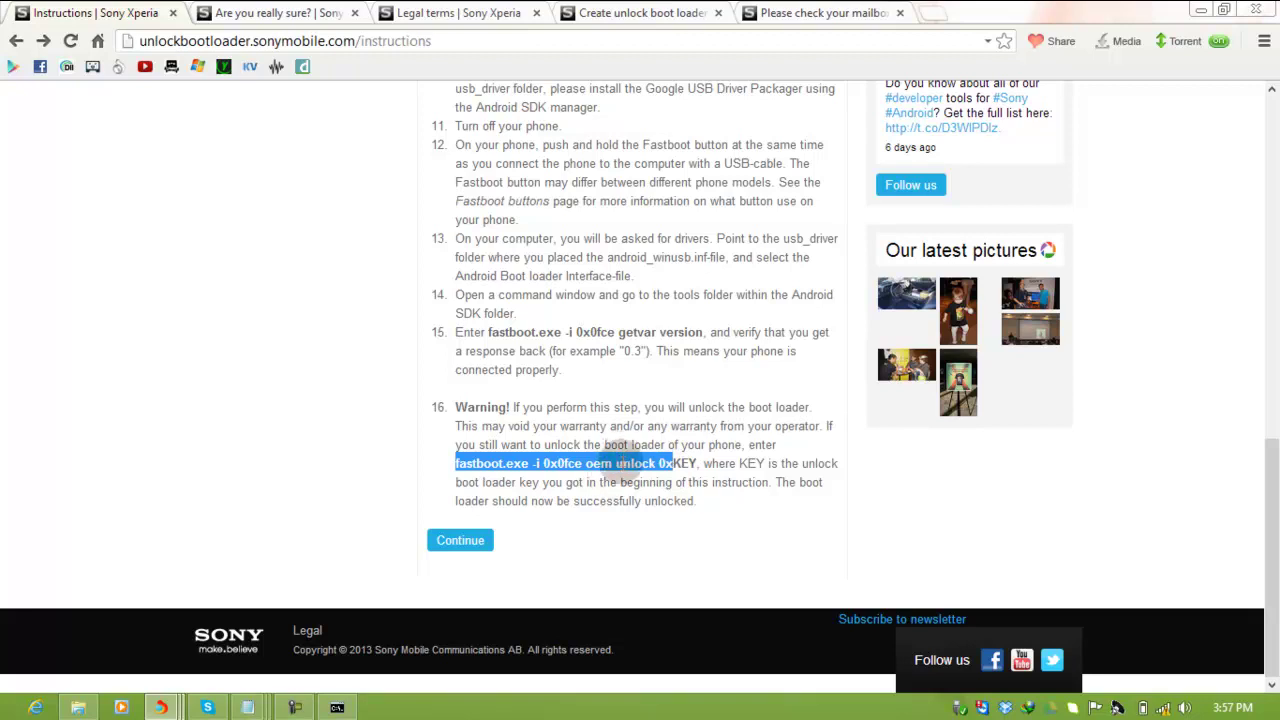
mouse_move(336, 708)
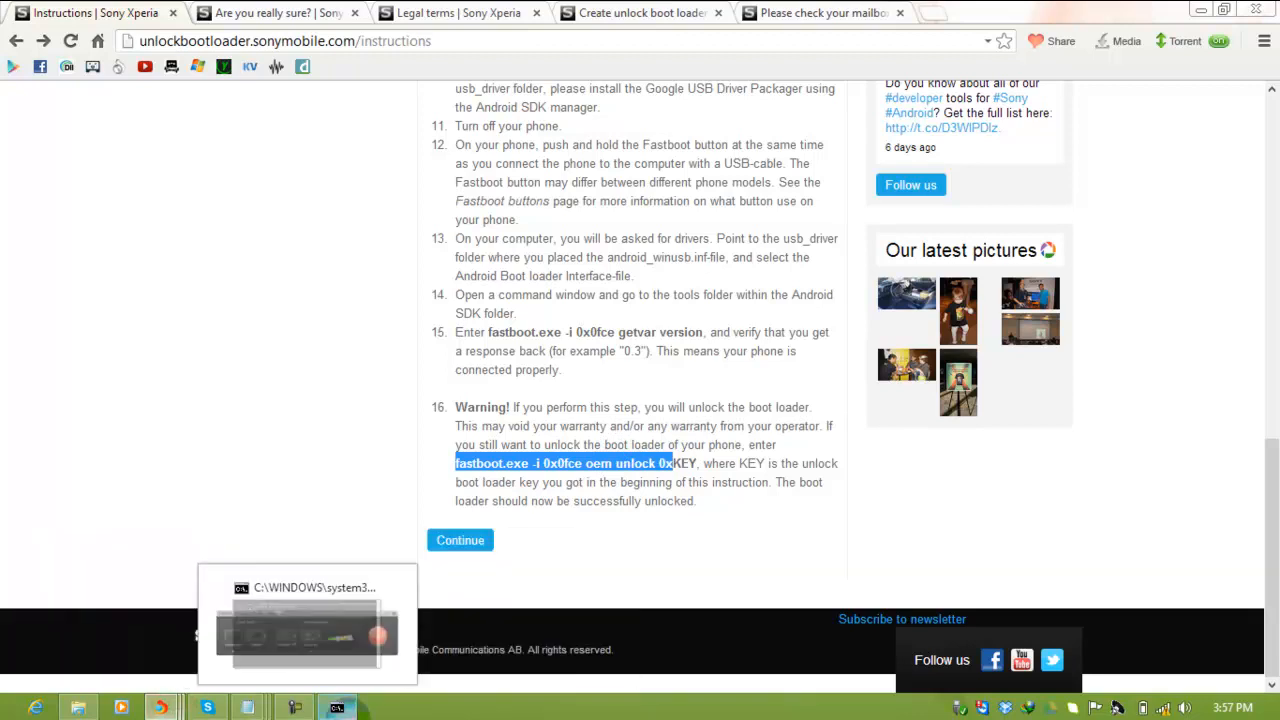
left_click(308, 624)
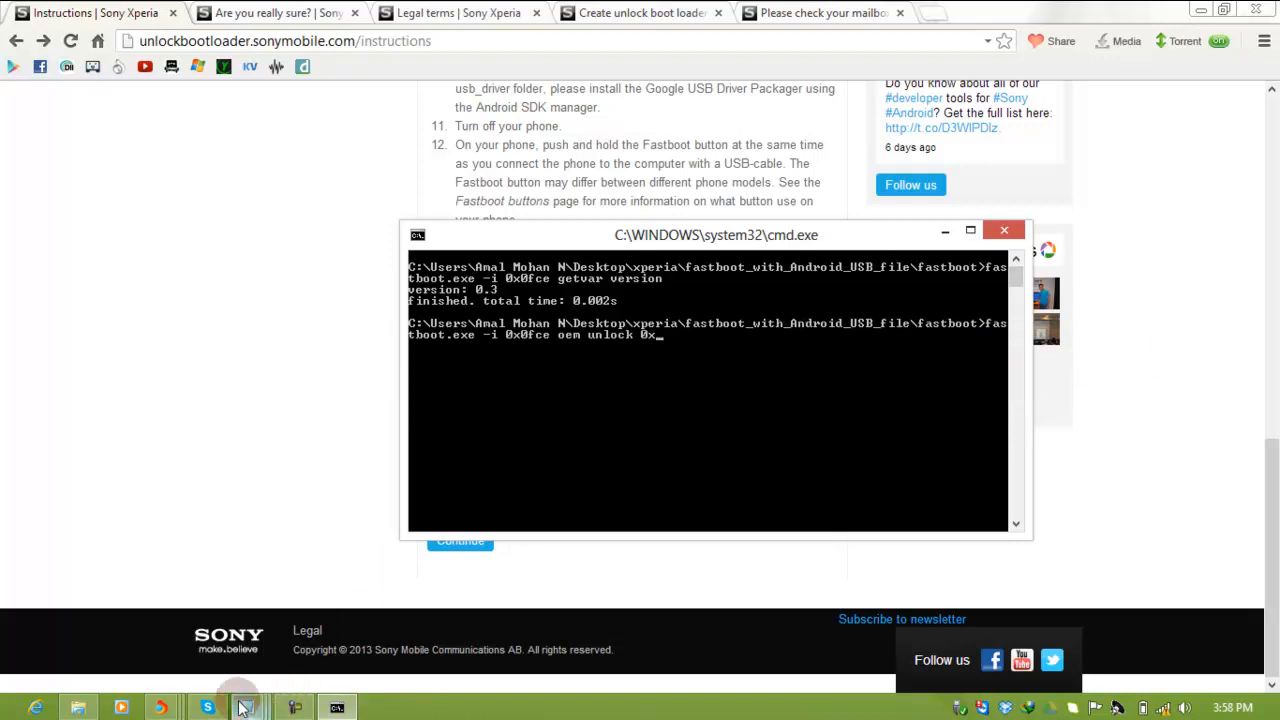
left_click(246, 708)
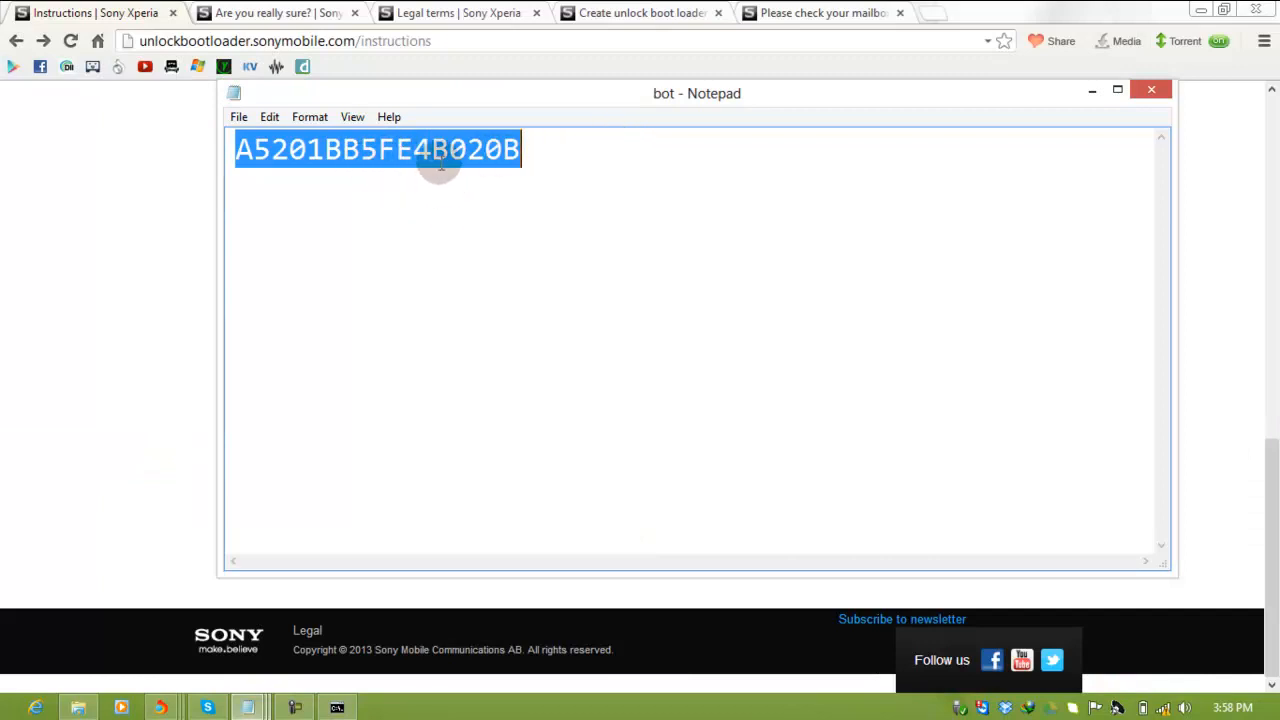
Copy the unlock key, append it after 0x and run the oem unlock command (FAILED: already unlocked).
right_click(450, 184)
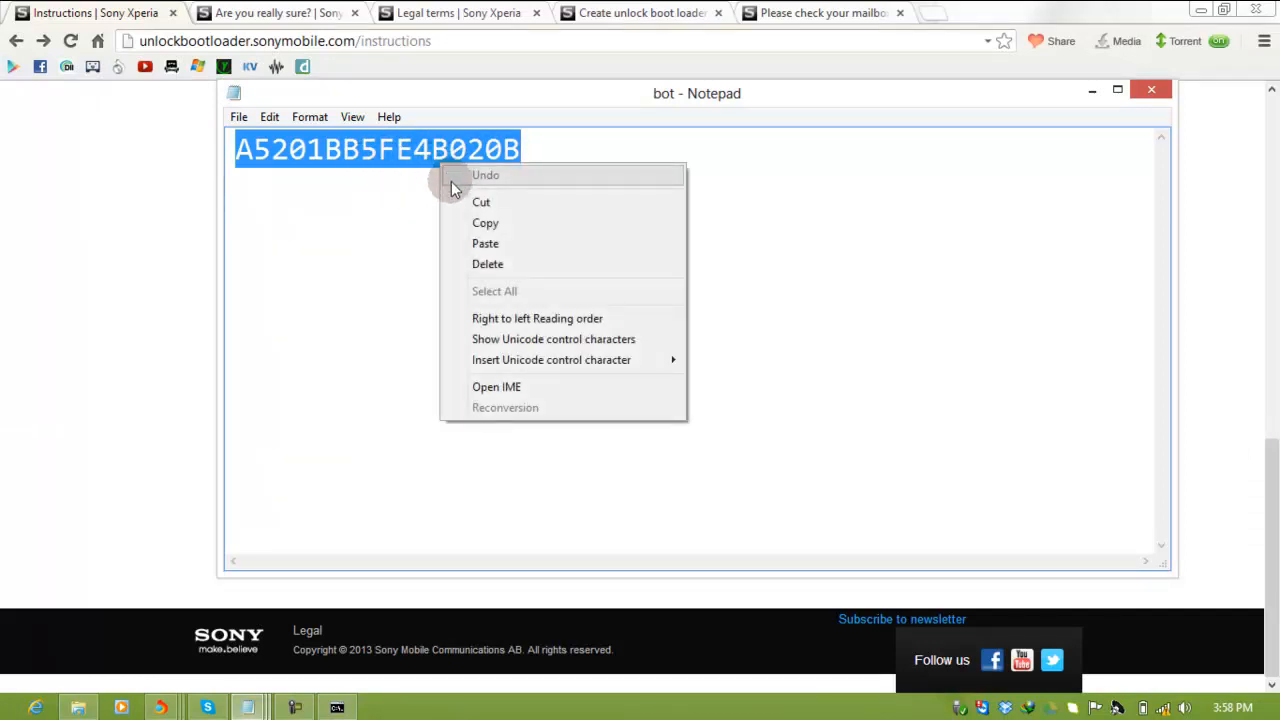
mouse_move(484, 224)
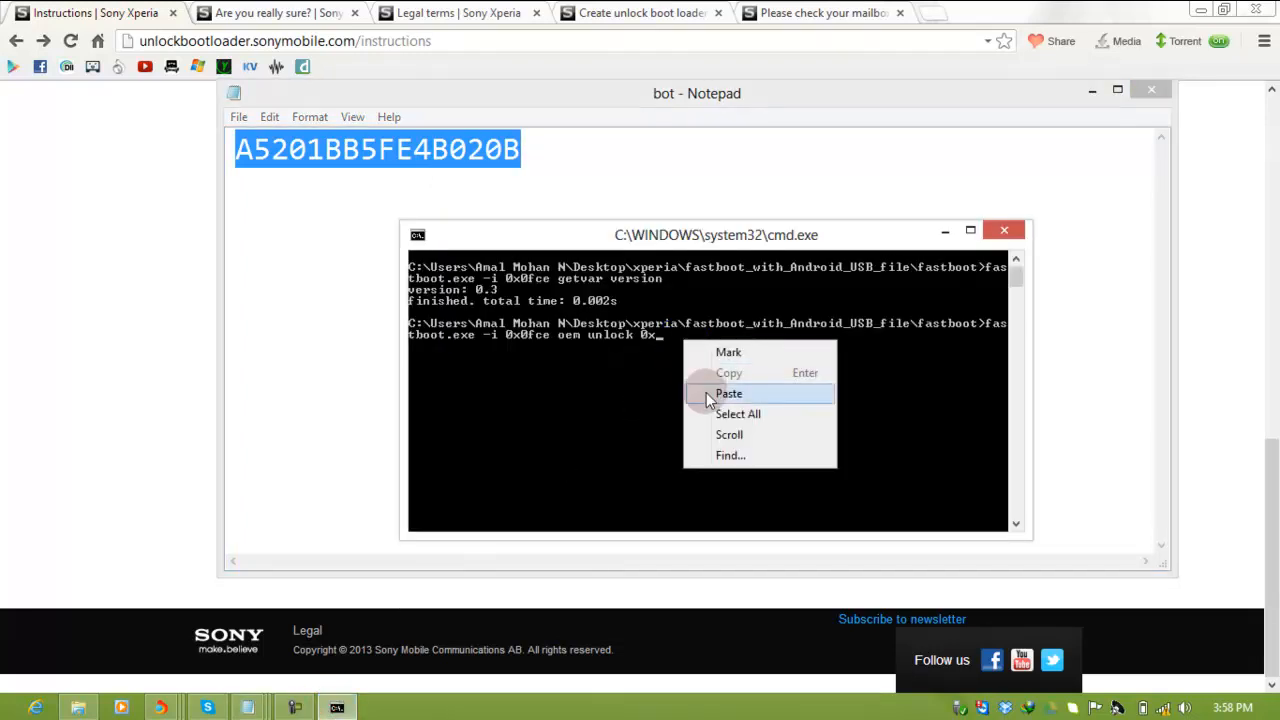
left_click(728, 392)
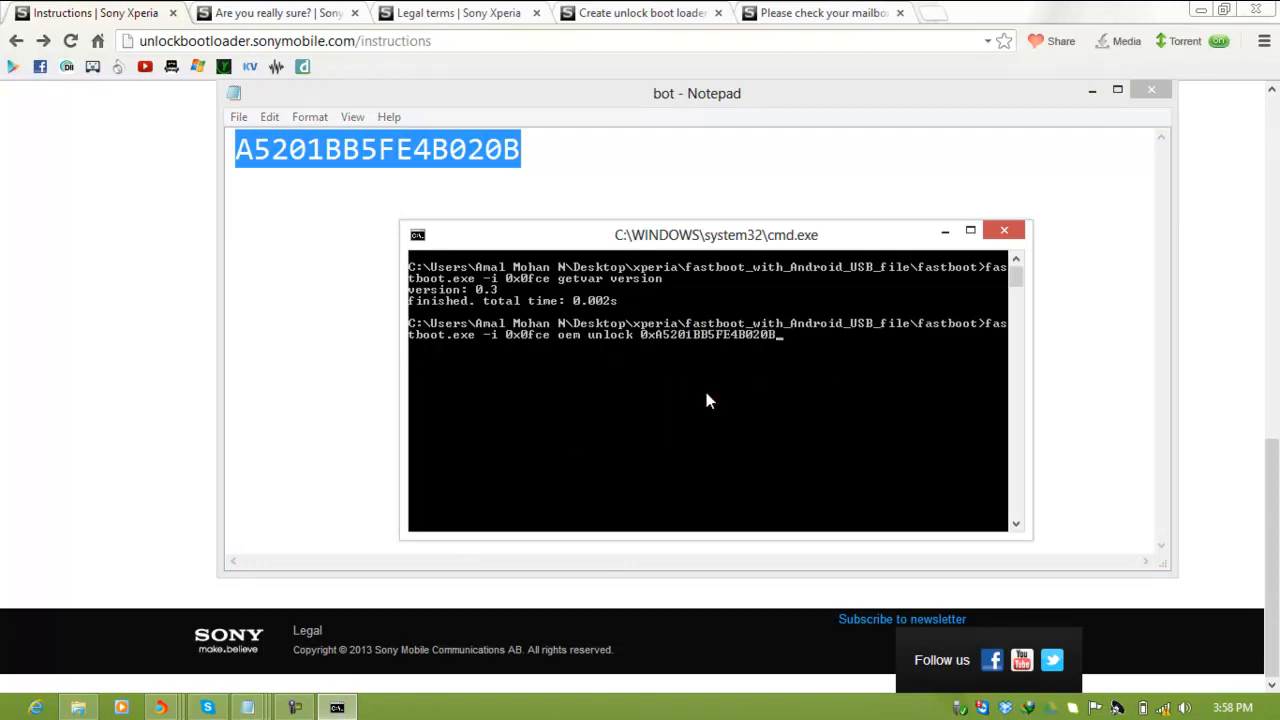
key("Return")
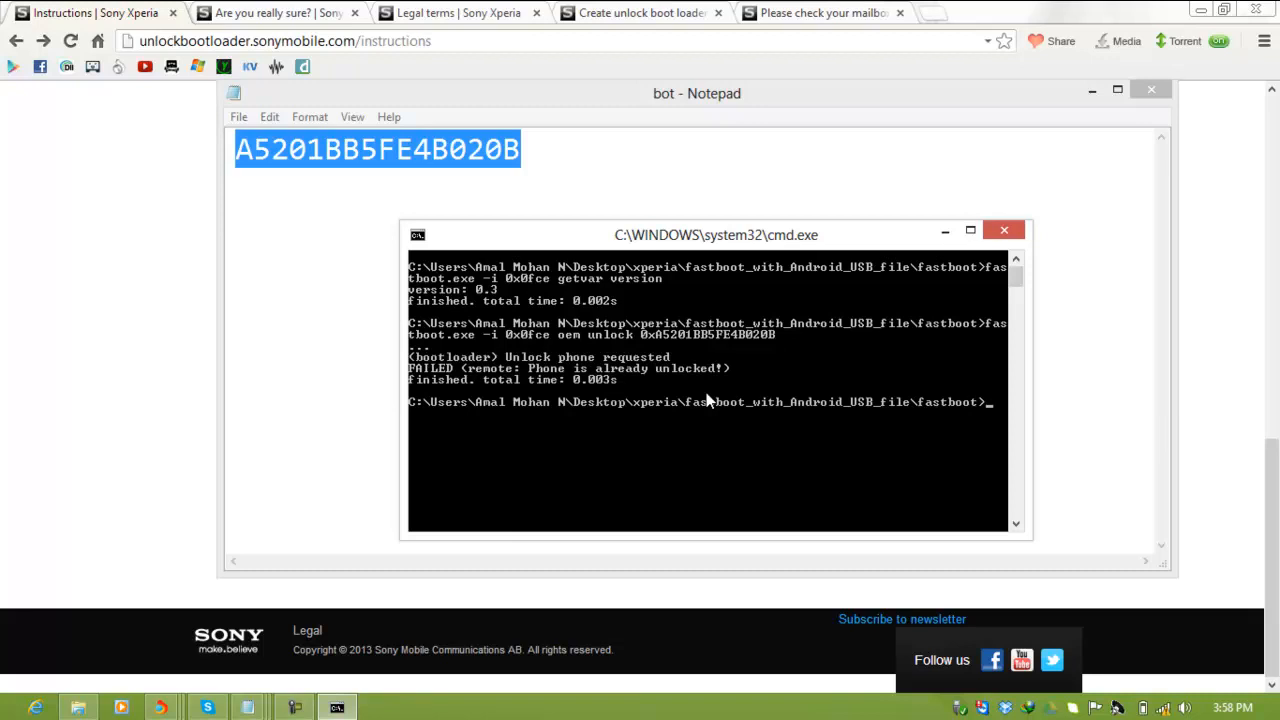
mouse_move(722, 388)
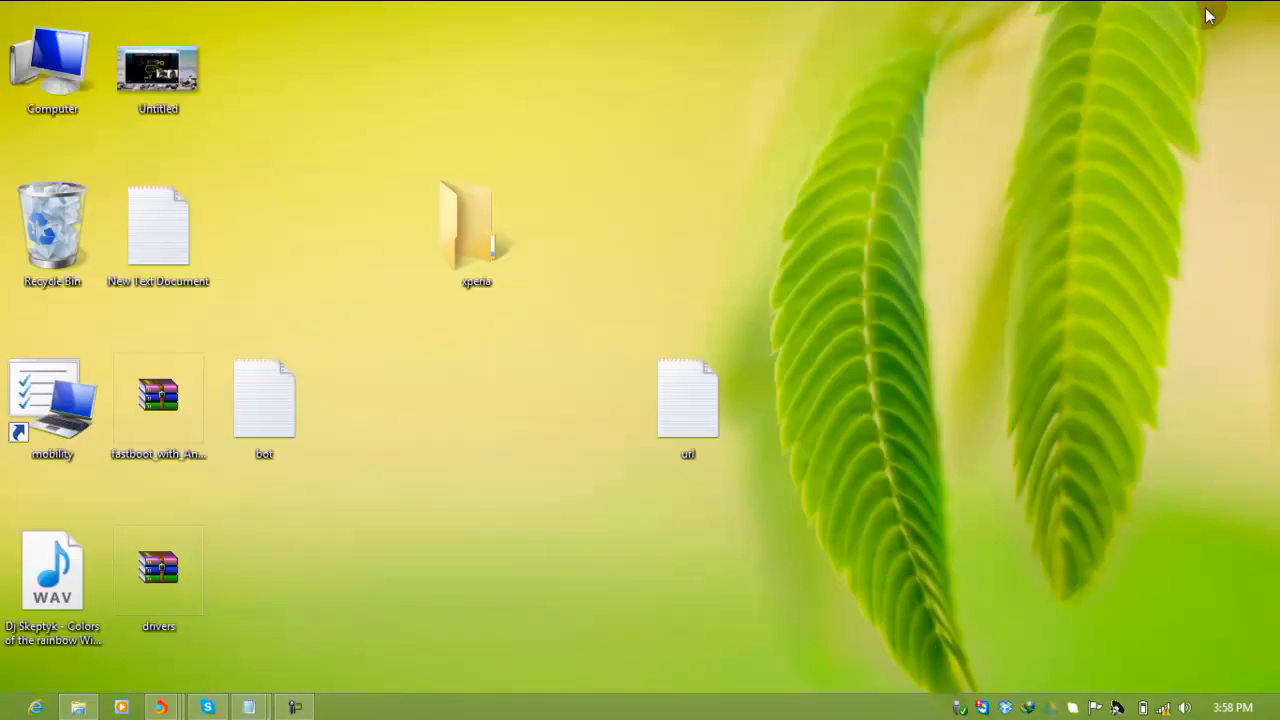
mouse_move(1016, 108)
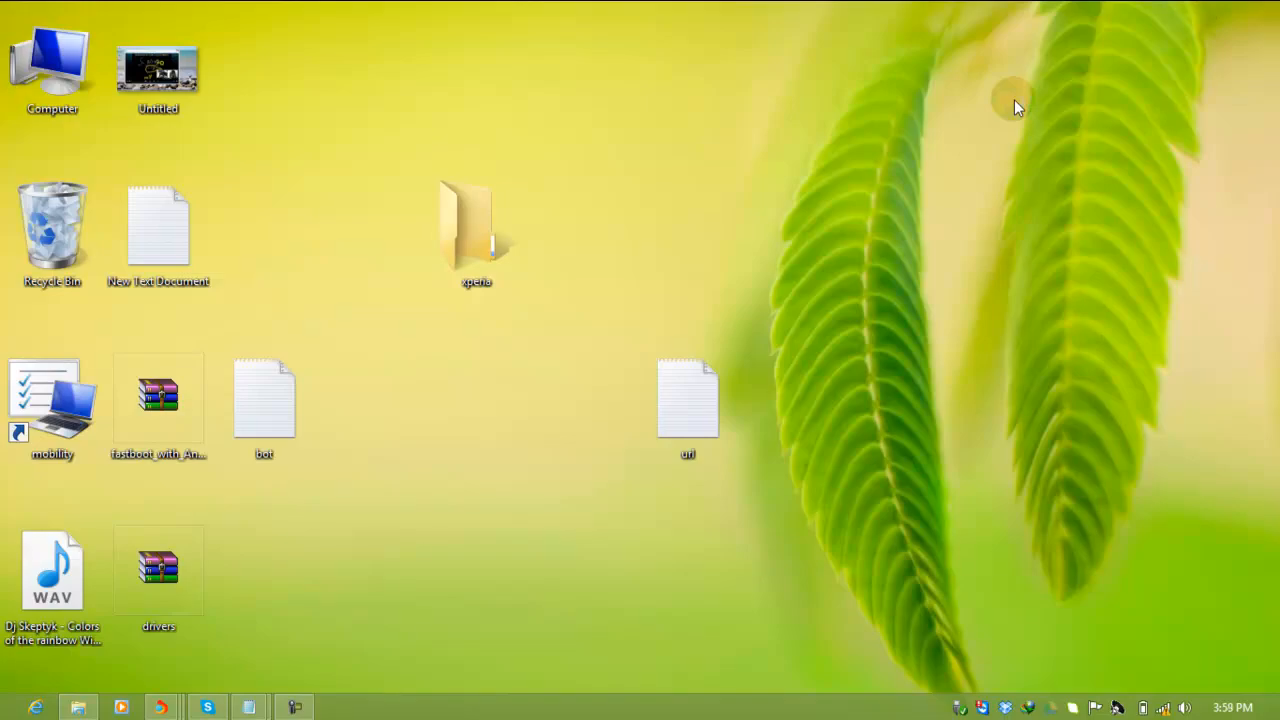